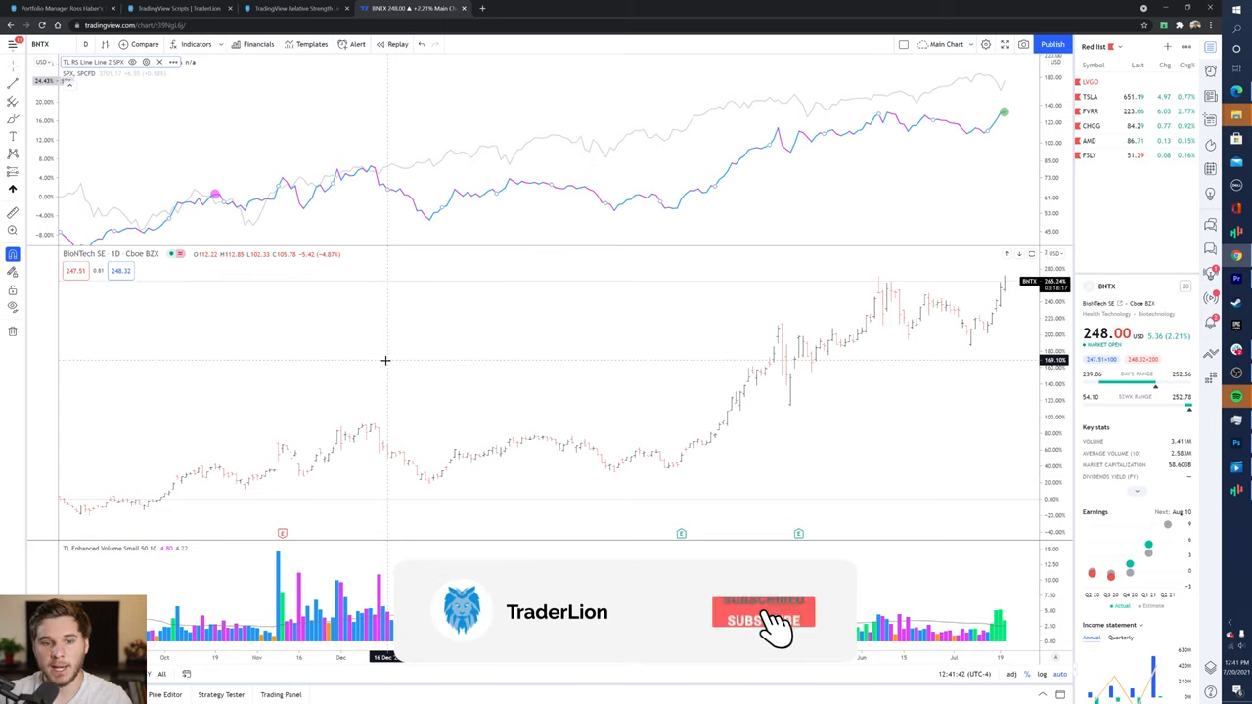
- Leave the Top 10 report archives for the Scripts page and reveal the 'Choose your platform' section
{"action": "left_click", "coordinate": [763, 639]}
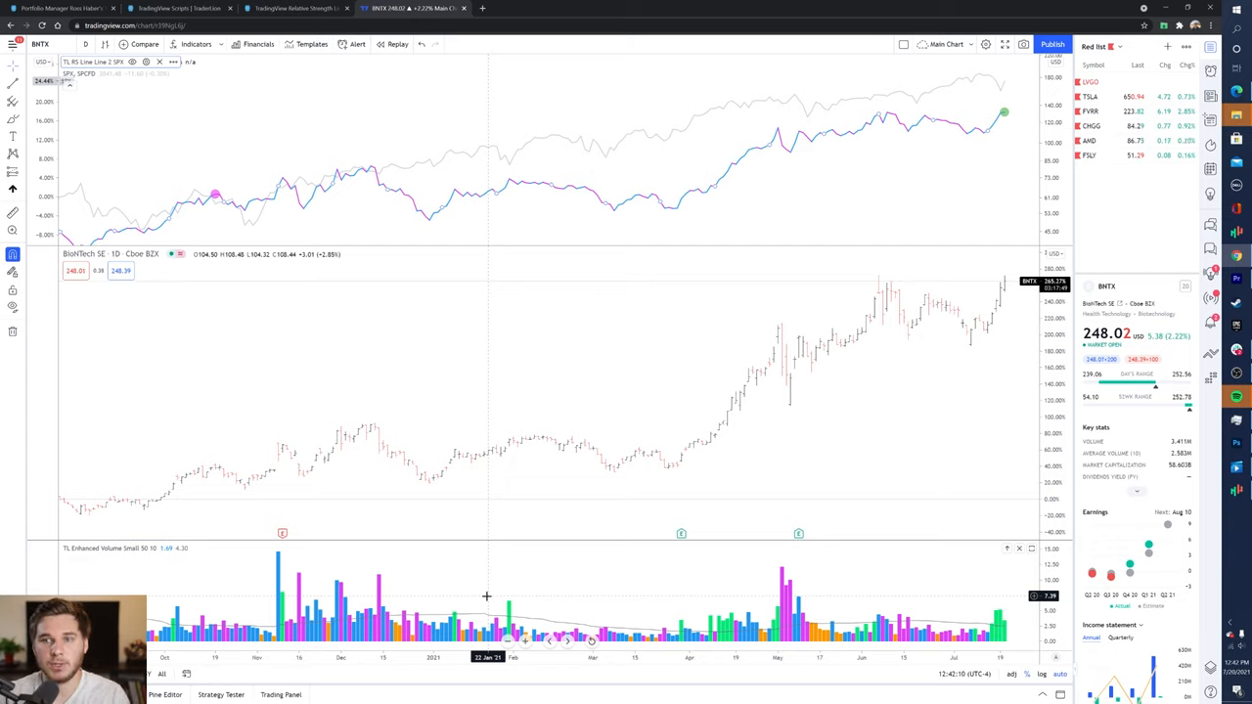
{"action": "mouse_move", "coordinate": [360, 232]}
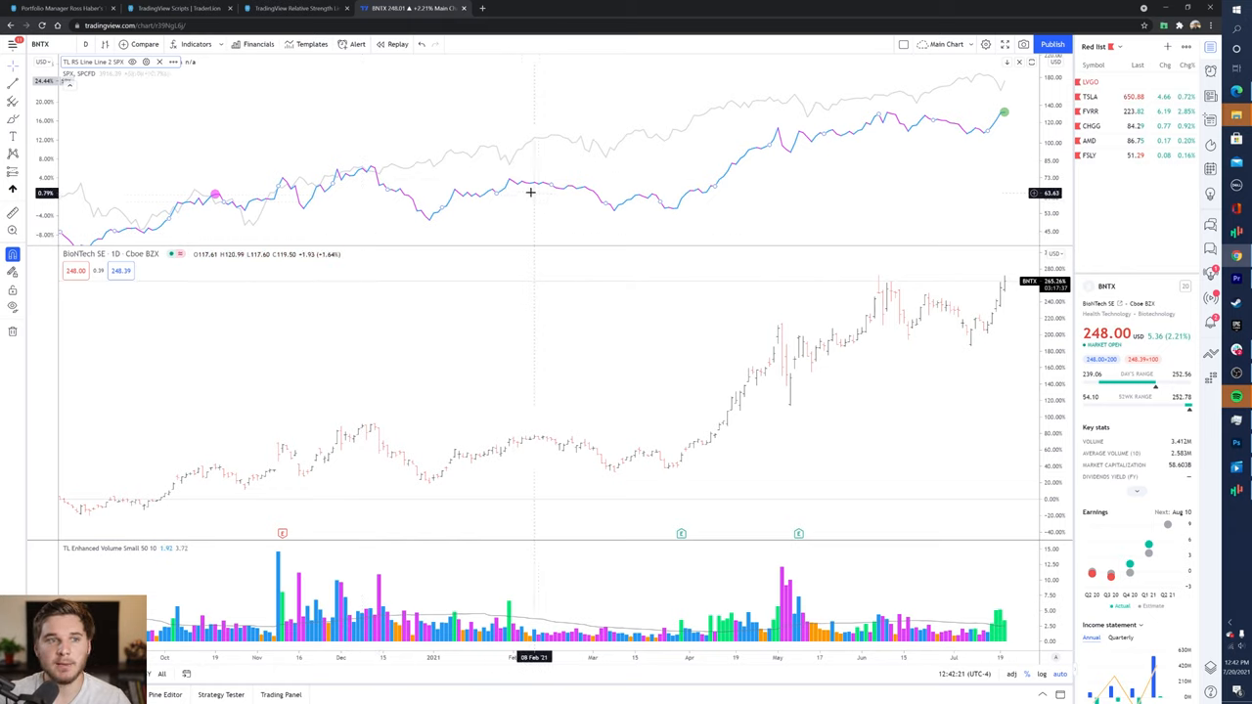
{"action": "mouse_move", "coordinate": [834, 176]}
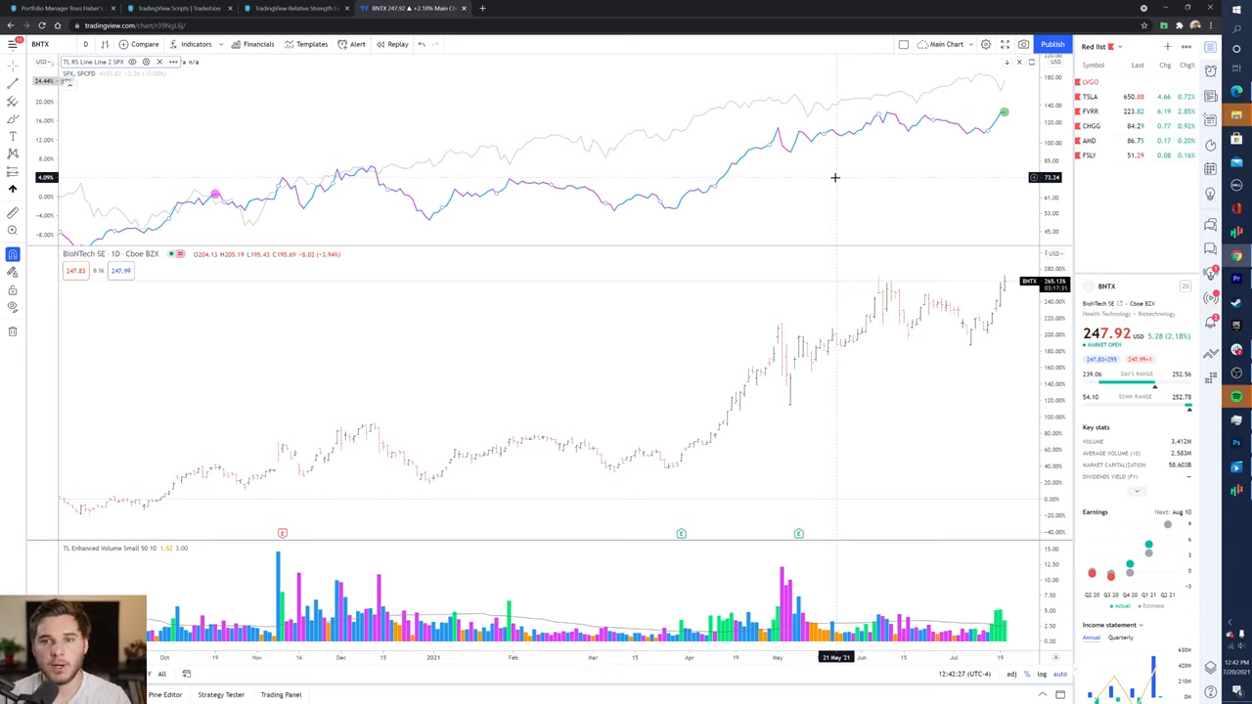
{"action": "mouse_move", "coordinate": [520, 187]}
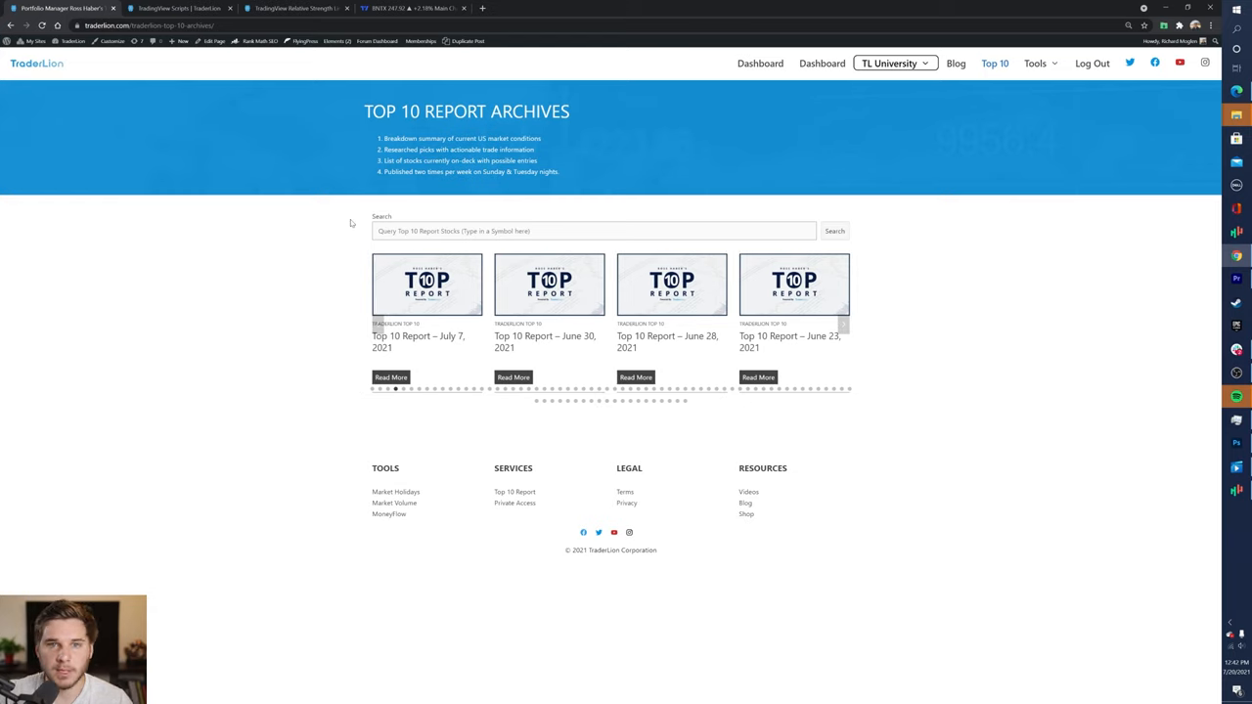
{"action": "mouse_move", "coordinate": [1051, 78]}
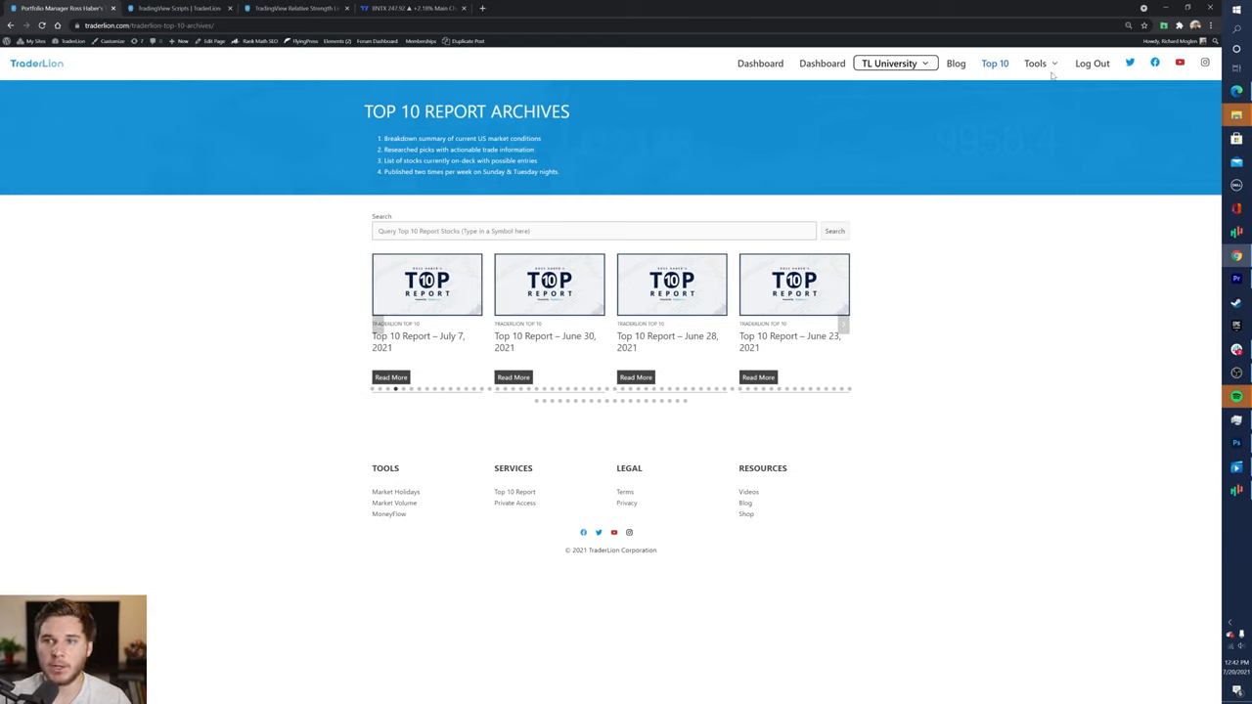
{"action": "left_click", "coordinate": [1033, 63]}
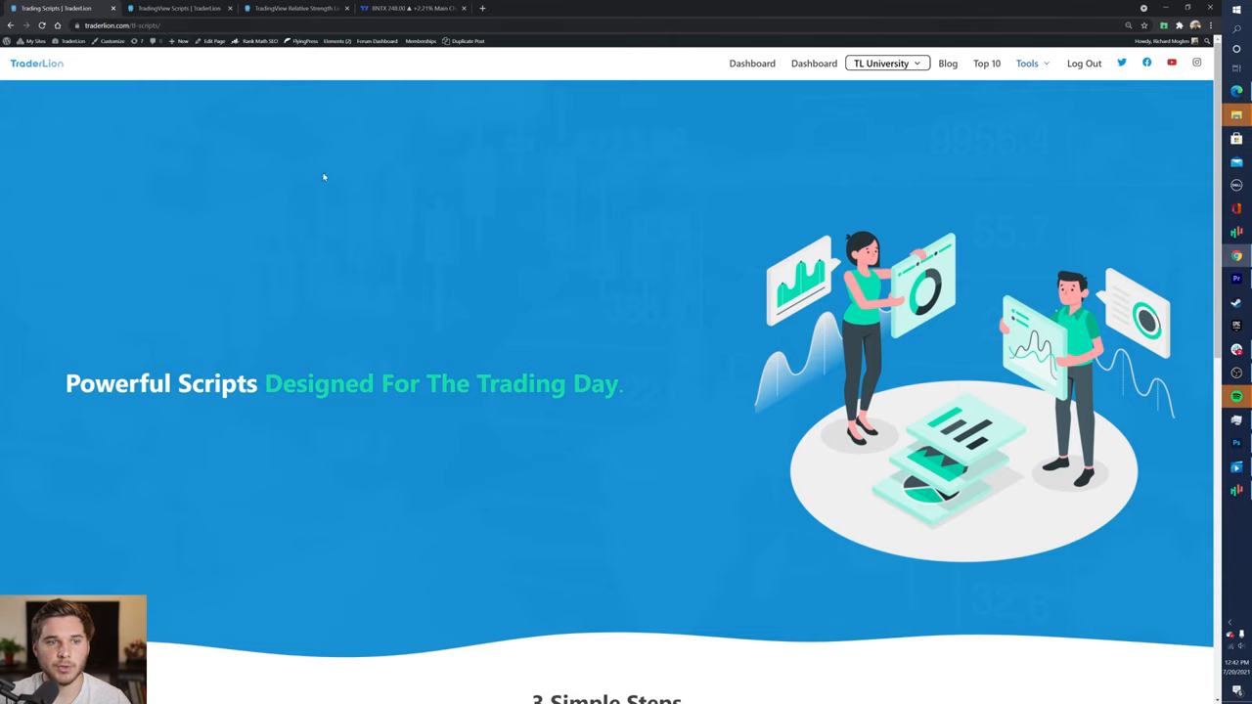
{"action": "scroll", "scroll_direction": "down", "scroll_amount": 3}
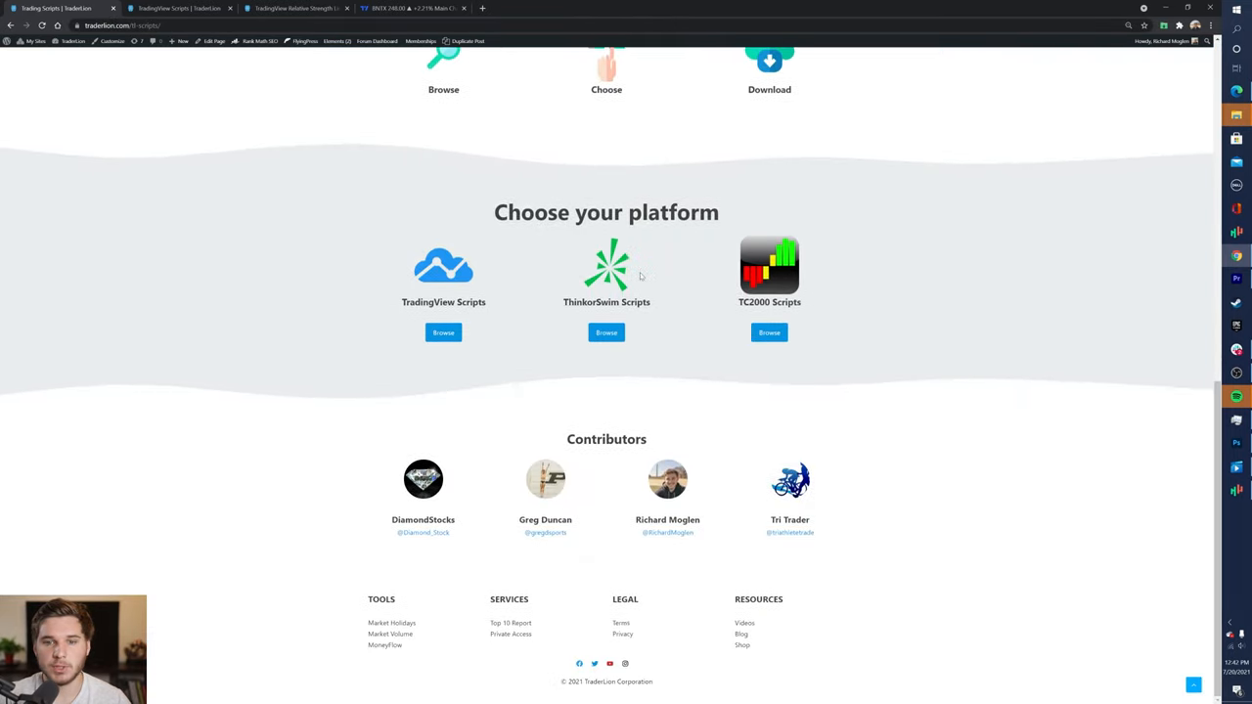
{"action": "mouse_move", "coordinate": [743, 332]}
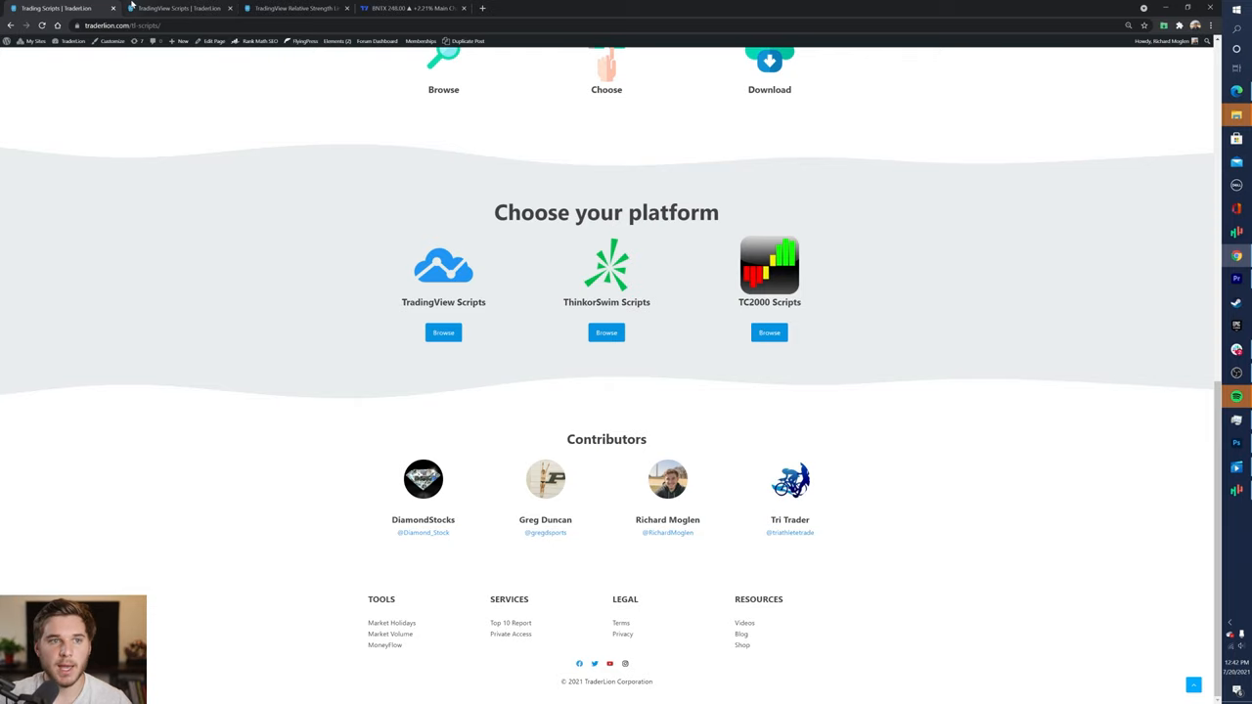
- Browse the TradingView script library and review the Relative Strength Line script's features
{"action": "left_click", "coordinate": [442, 332]}
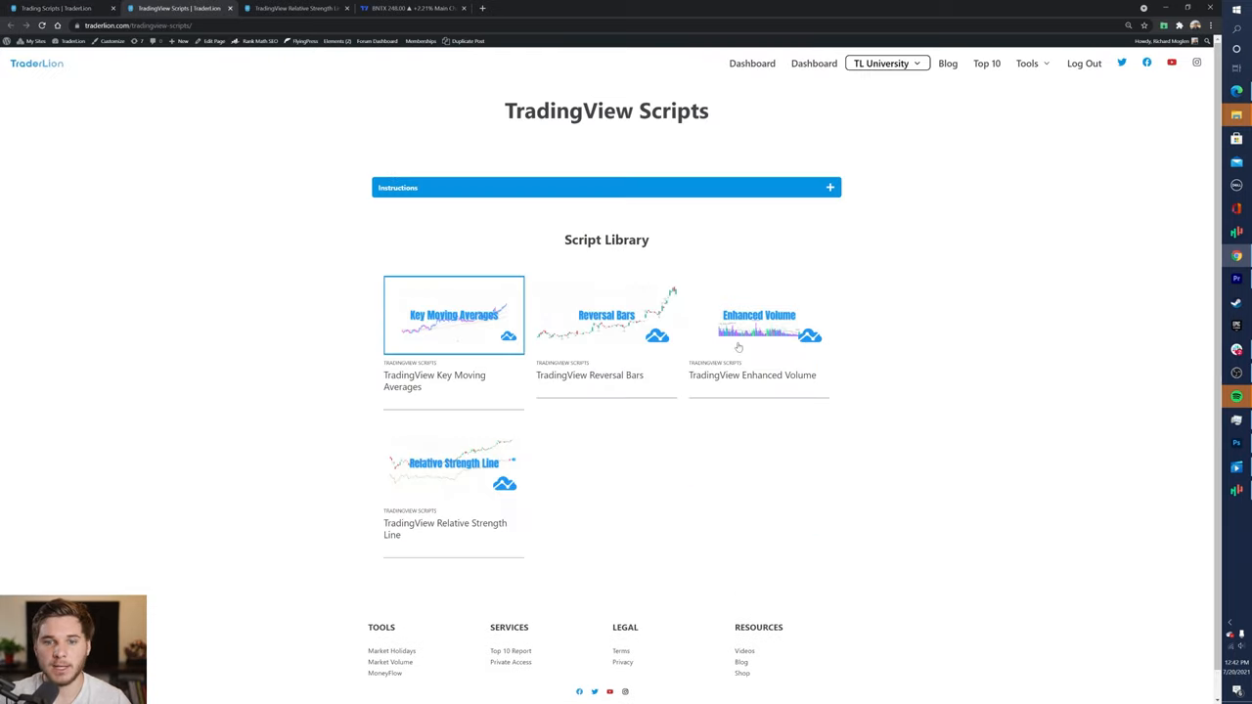
{"action": "mouse_move", "coordinate": [669, 448]}
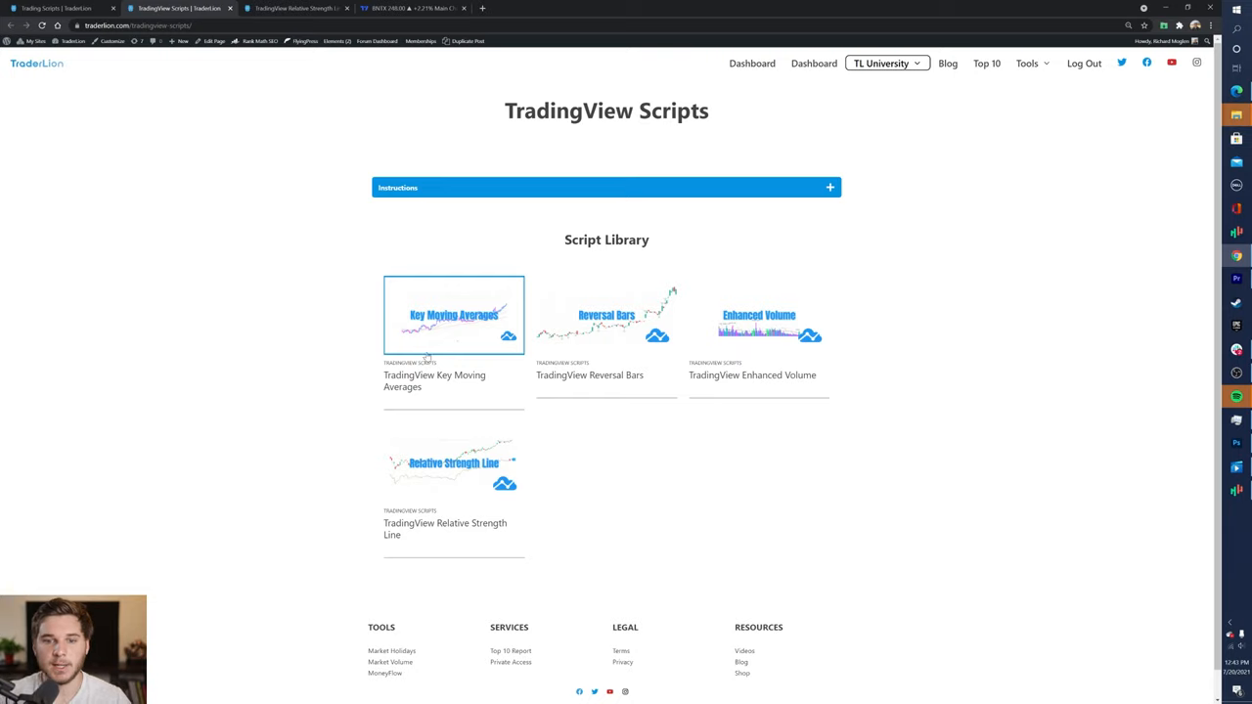
{"action": "mouse_move", "coordinate": [691, 334]}
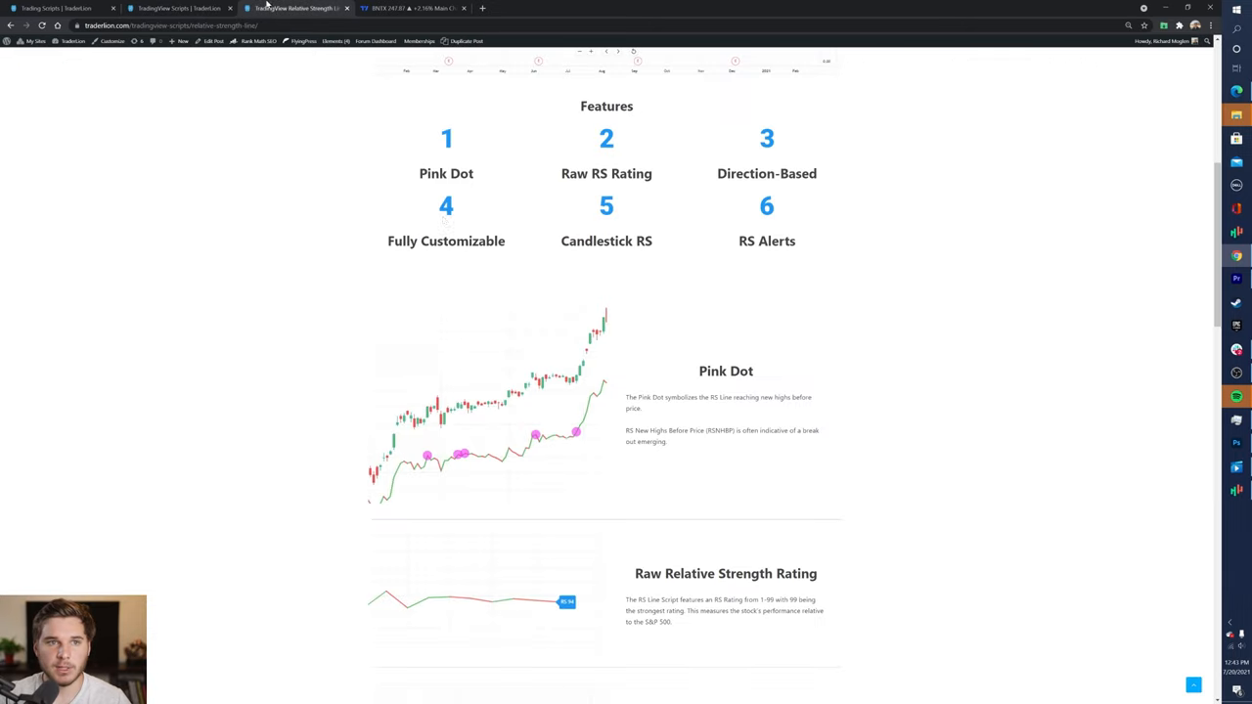
{"action": "scroll", "scroll_direction": "up", "scroll_amount": 3}
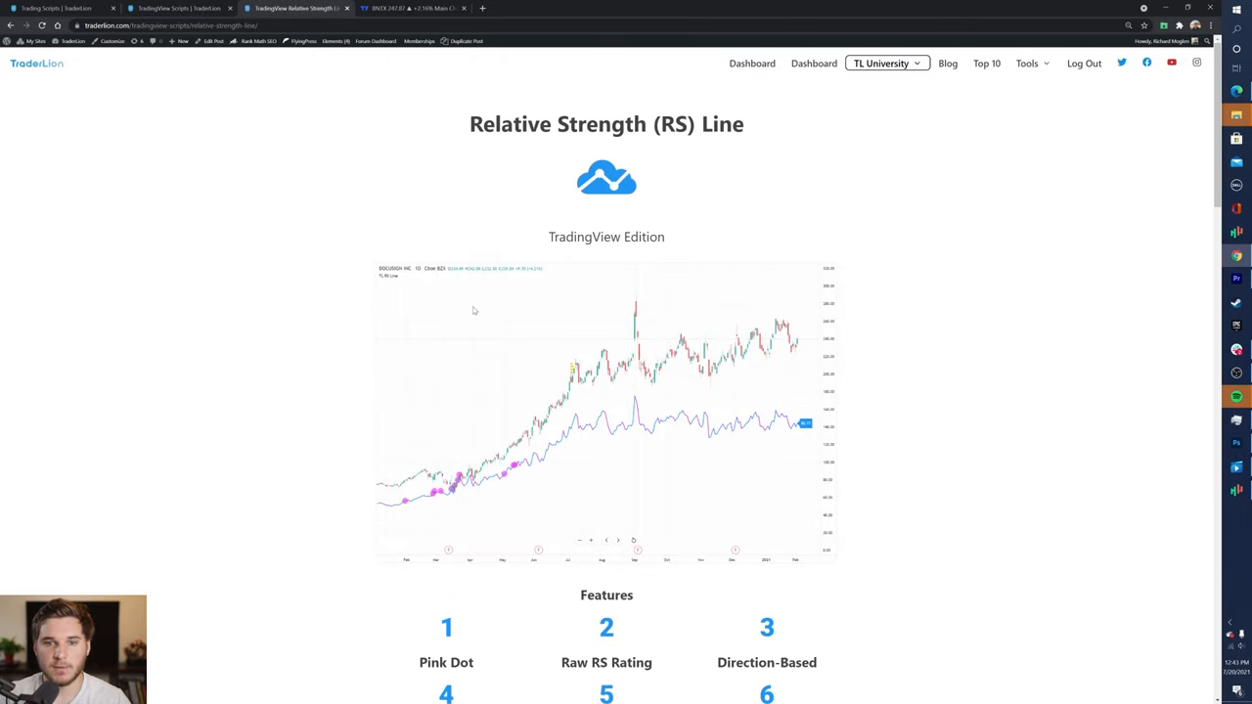
{"action": "scroll", "scroll_direction": "down", "scroll_amount": 3}
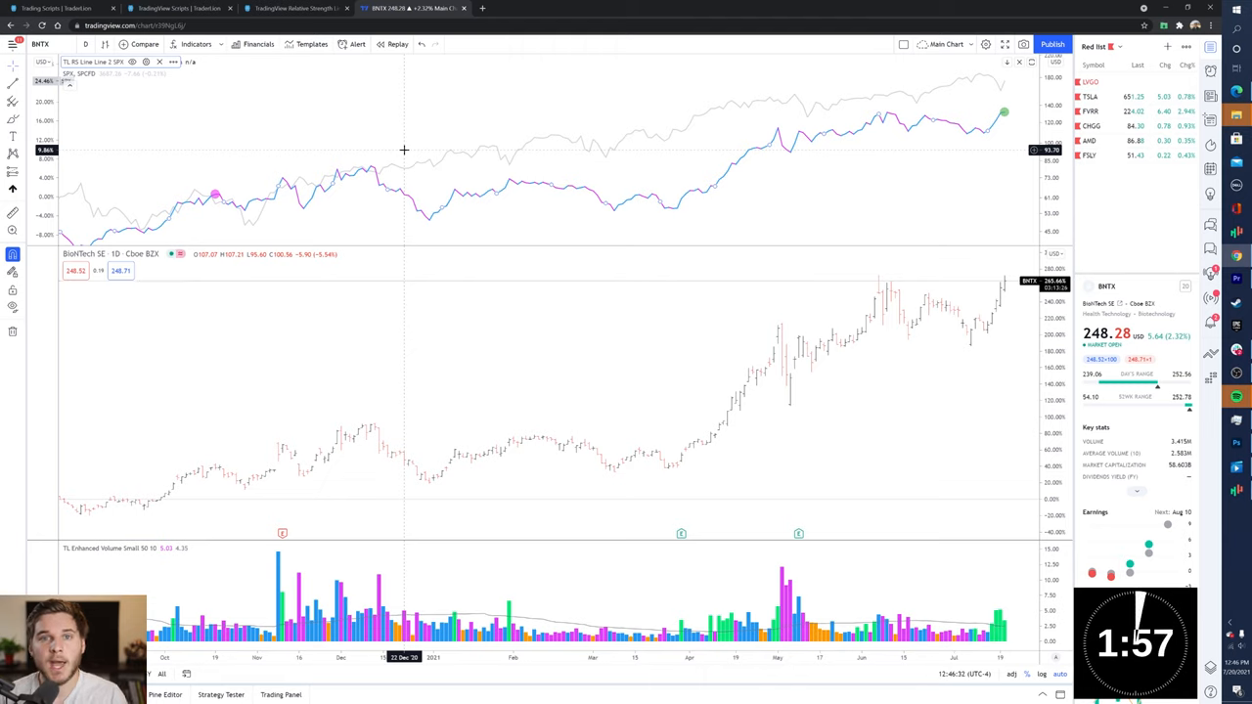
{"action": "mouse_move", "coordinate": [524, 157]}
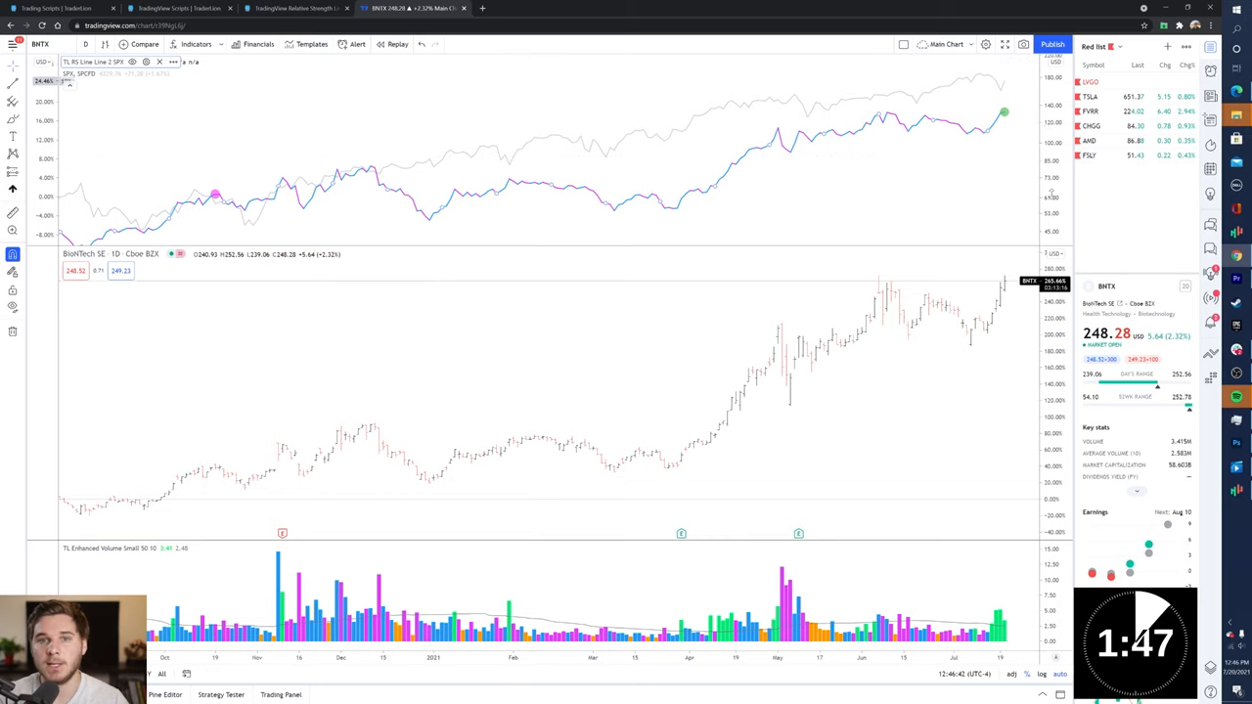
{"action": "mouse_move", "coordinate": [869, 178]}
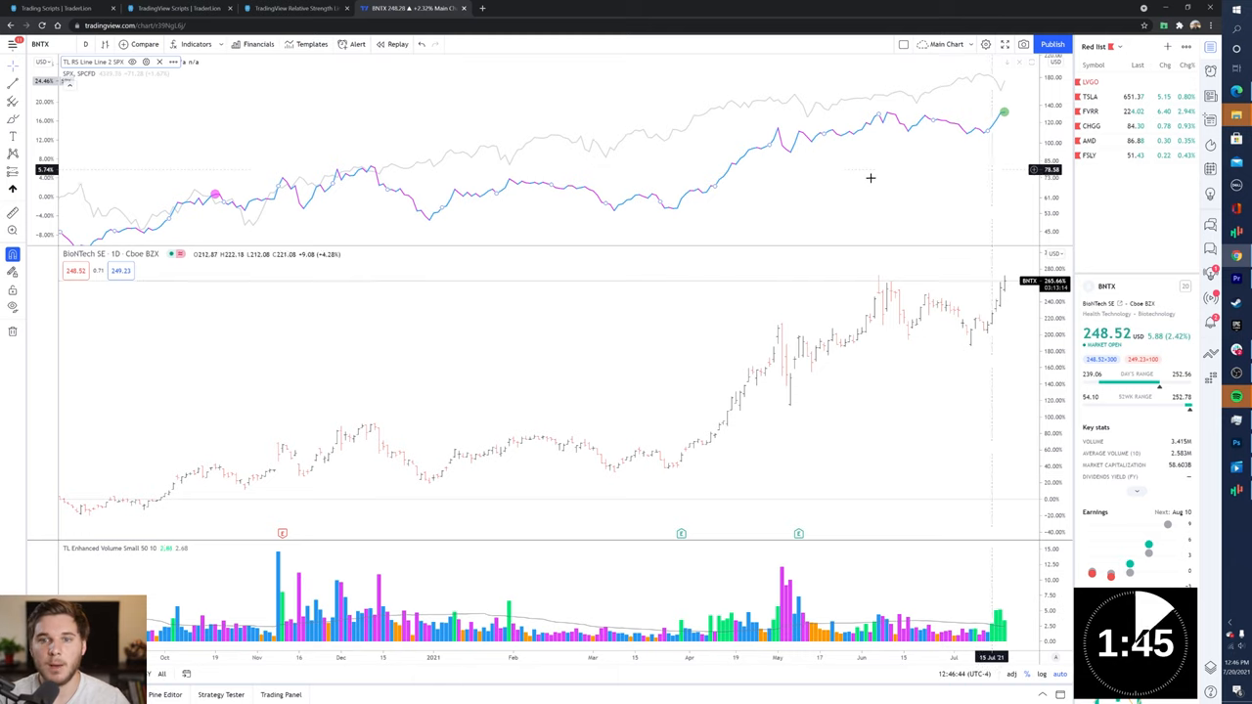
{"action": "mouse_move", "coordinate": [790, 129]}
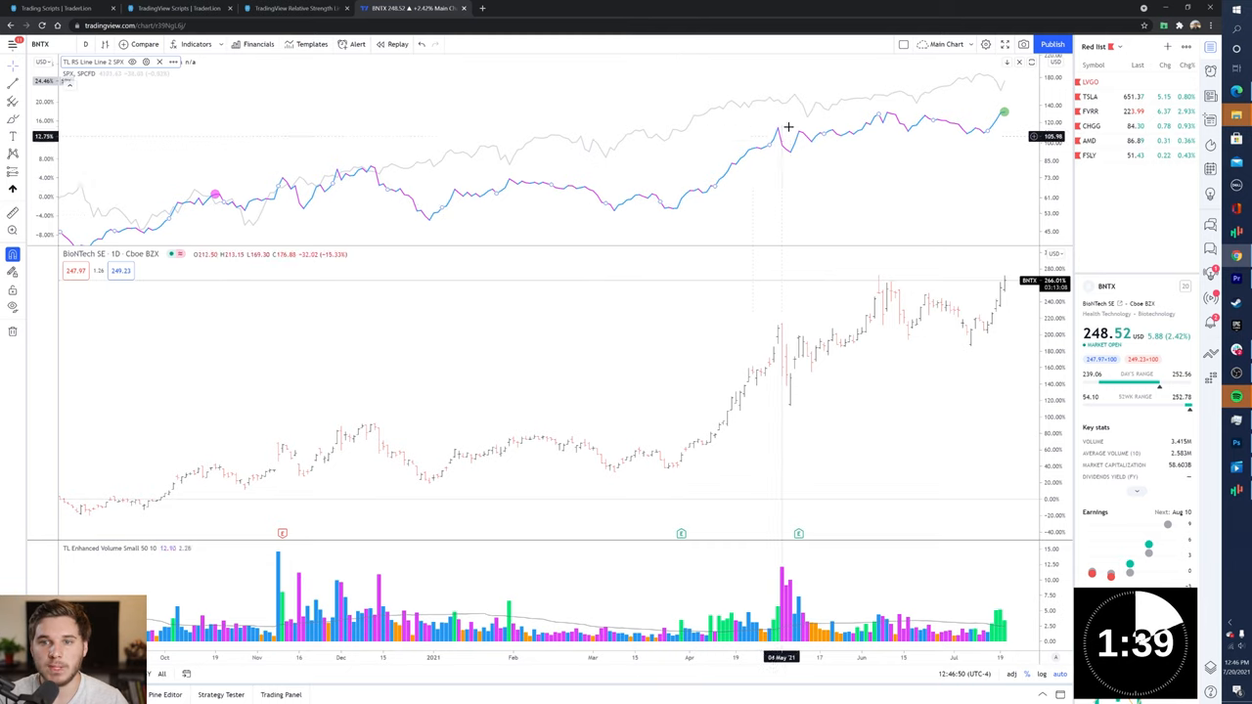
{"action": "mouse_move", "coordinate": [758, 188]}
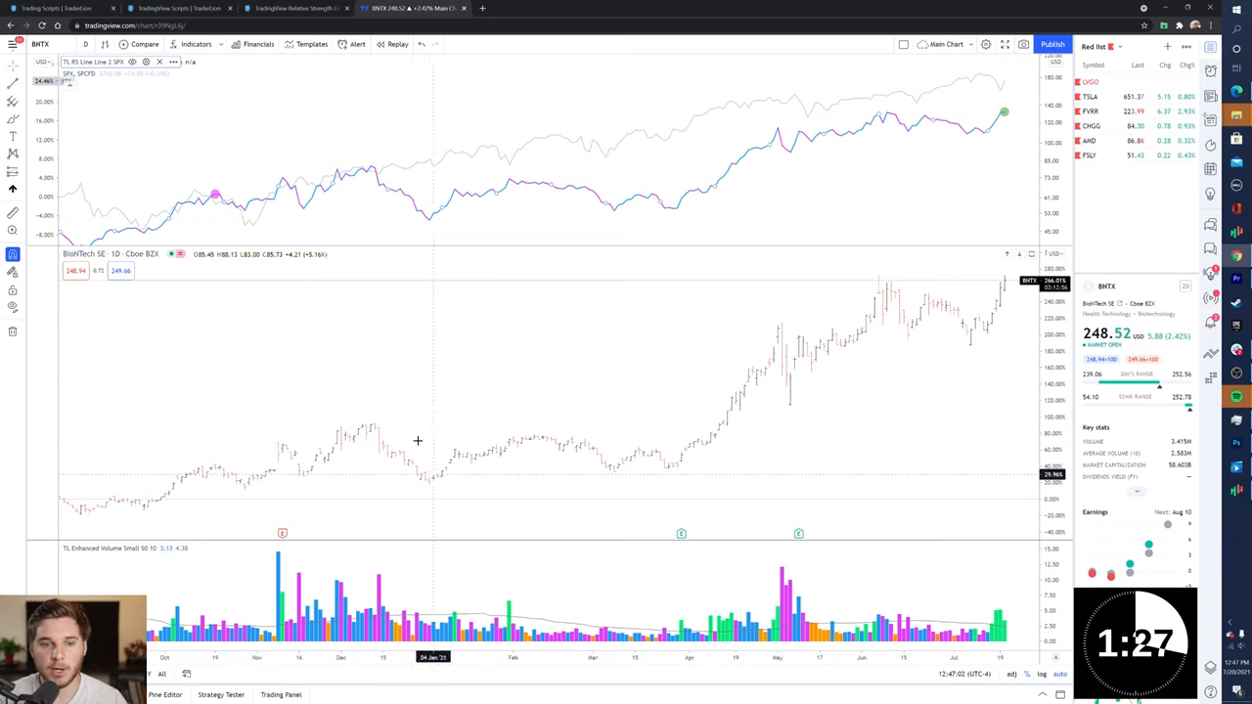
{"action": "mouse_move", "coordinate": [454, 147]}
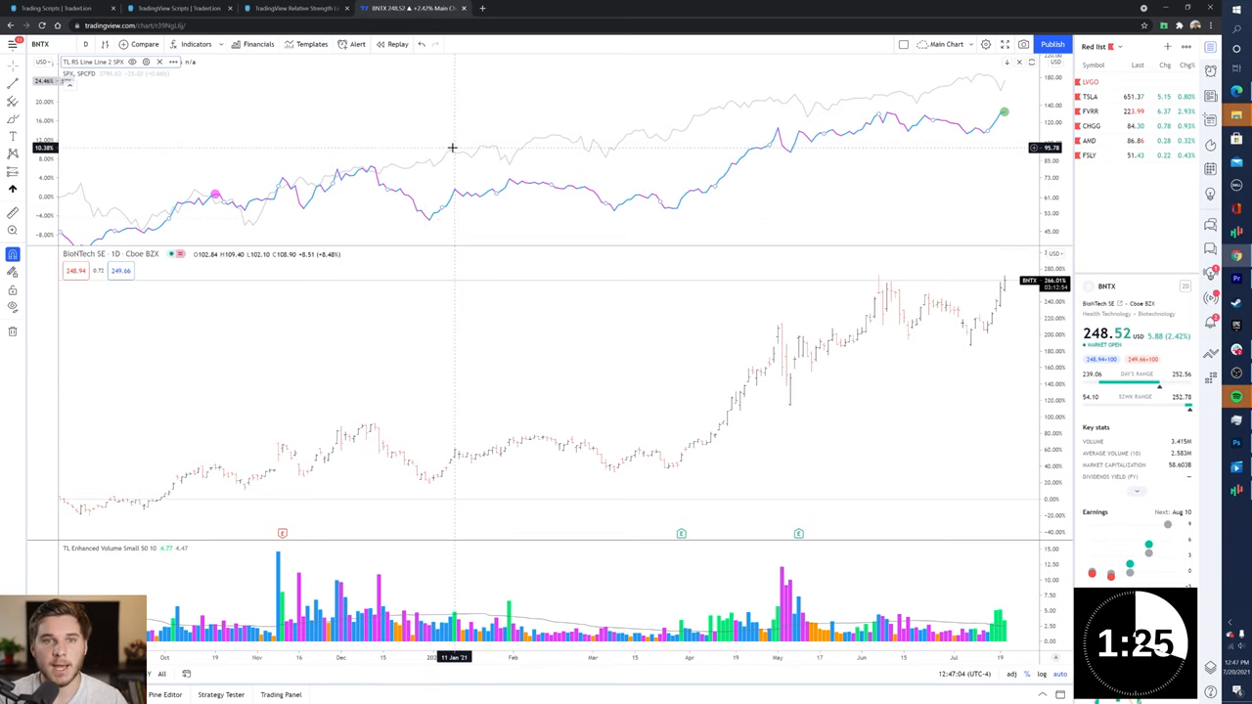
{"action": "mouse_move", "coordinate": [473, 137]}
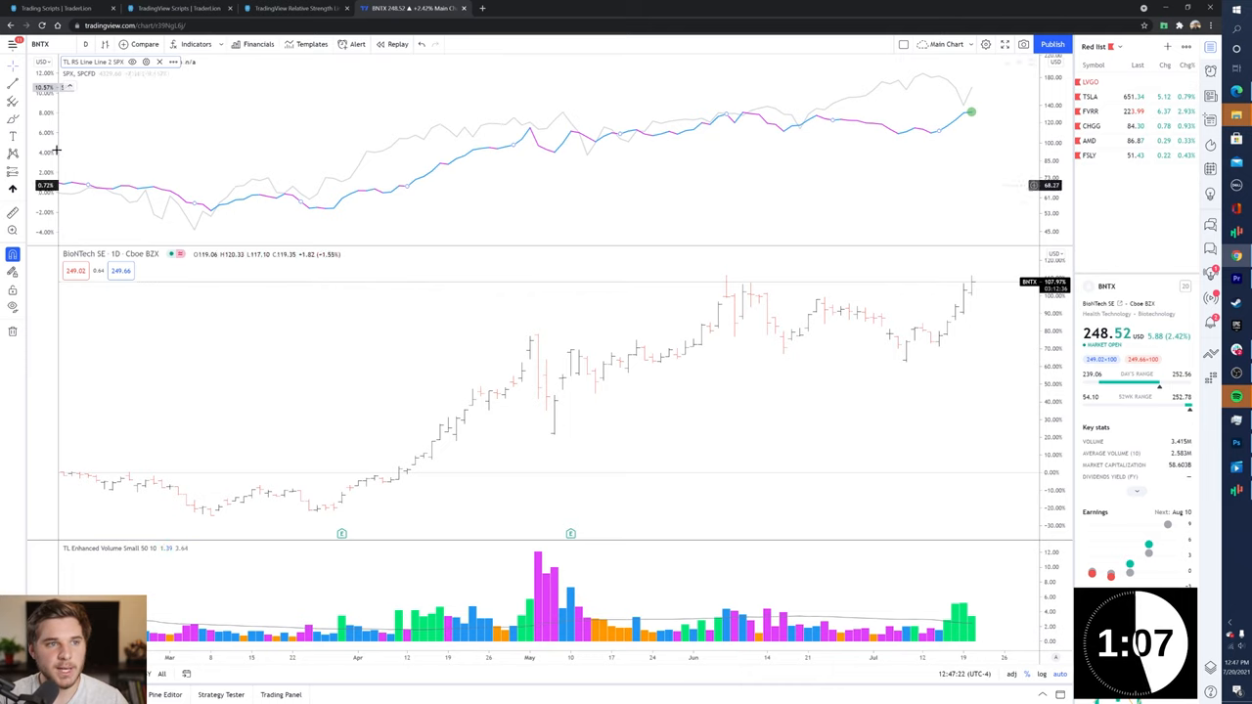
{"action": "mouse_move", "coordinate": [968, 116]}
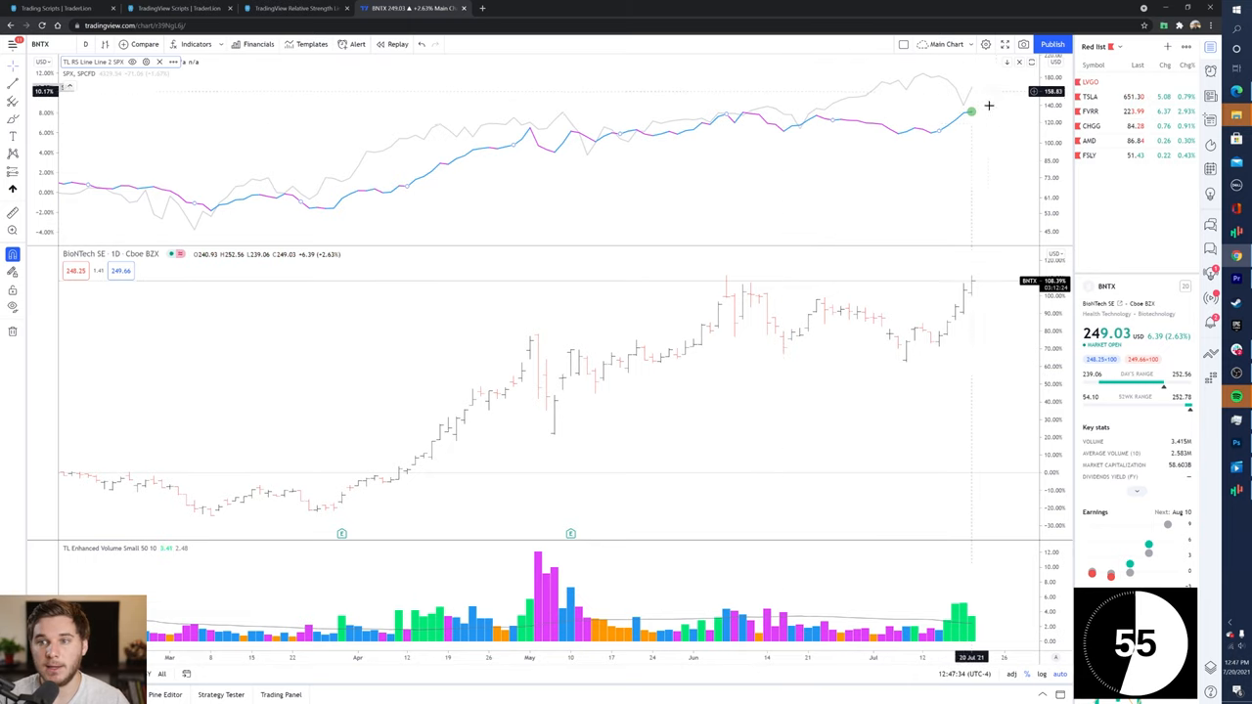
{"action": "mouse_move", "coordinate": [962, 133]}
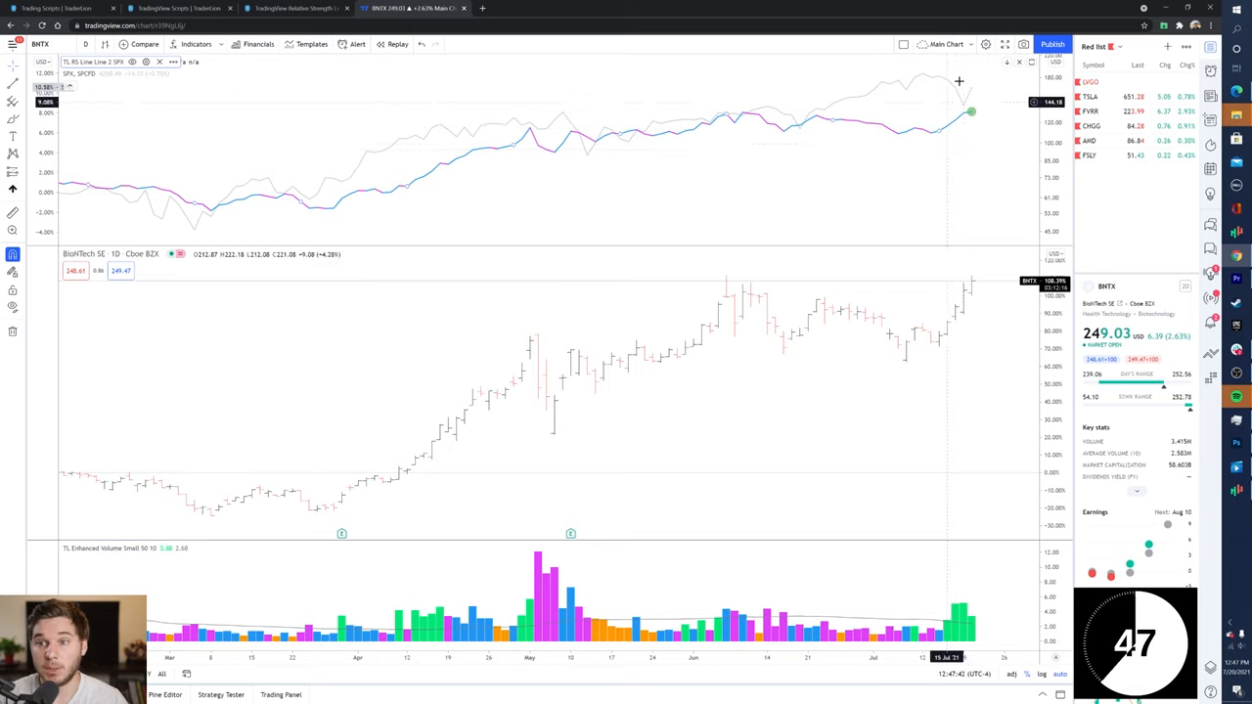
{"action": "mouse_move", "coordinate": [970, 145]}
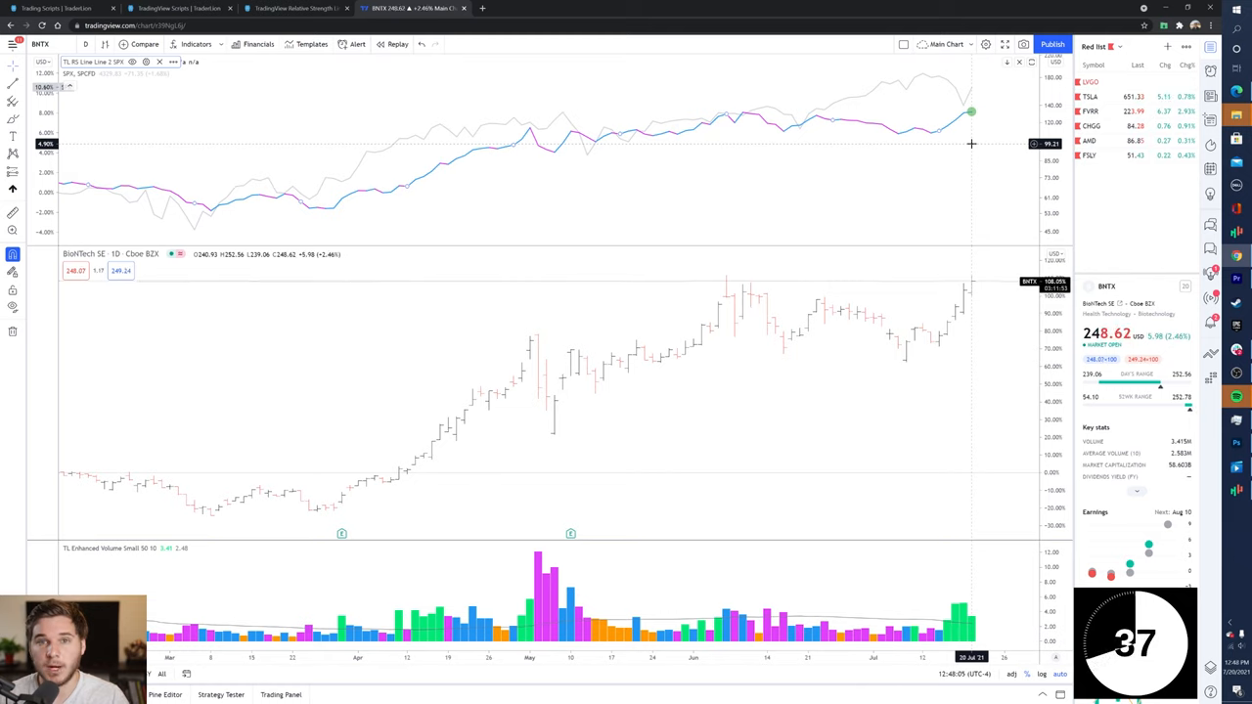
{"action": "mouse_move", "coordinate": [931, 258]}
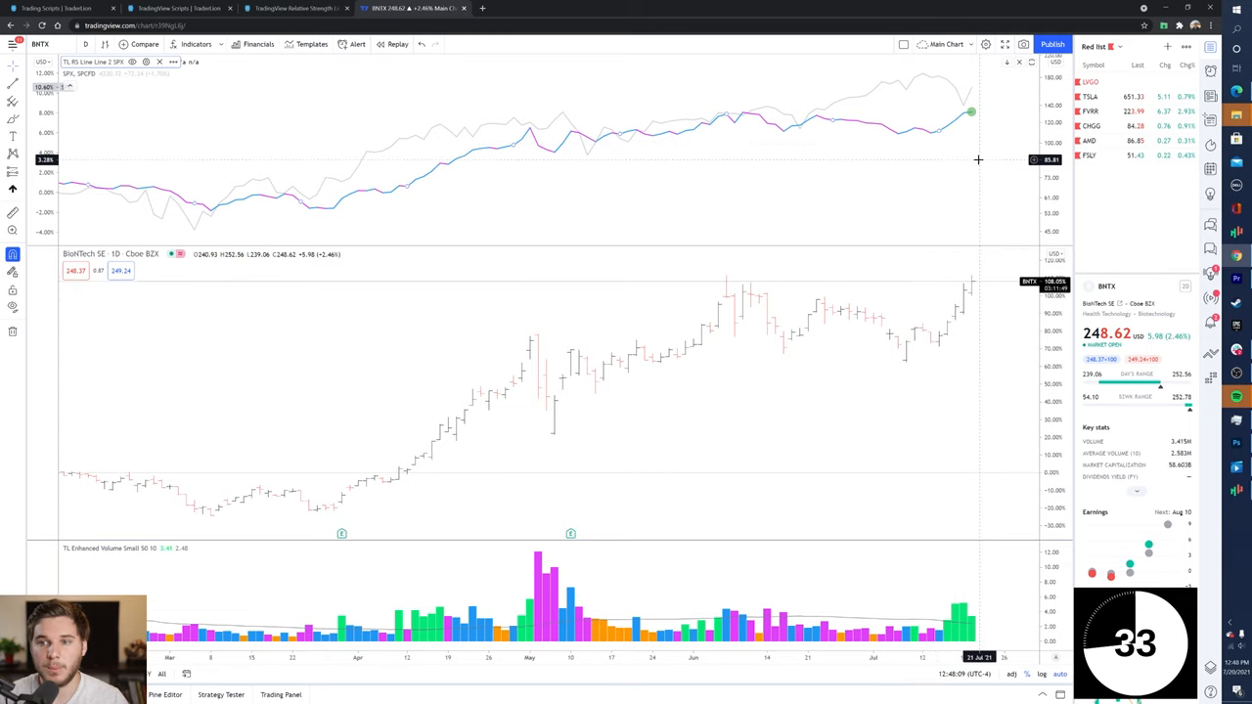
{"action": "mouse_move", "coordinate": [747, 153]}
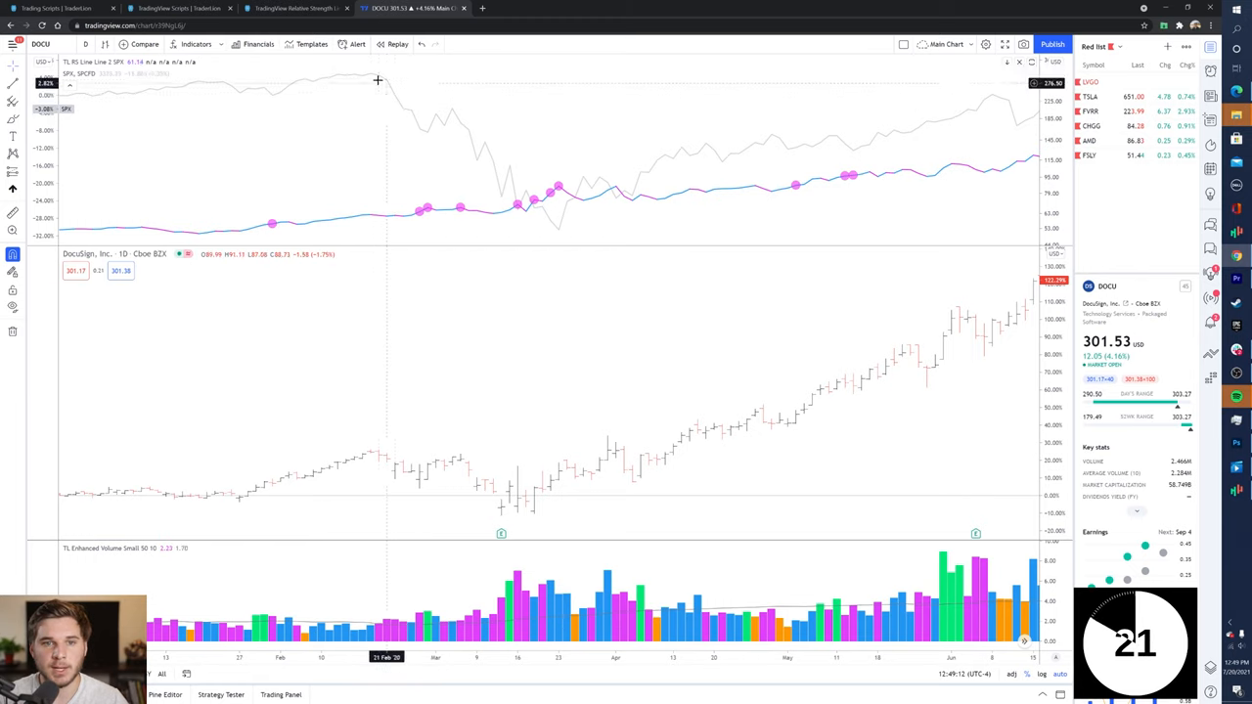
{"action": "mouse_move", "coordinate": [518, 251]}
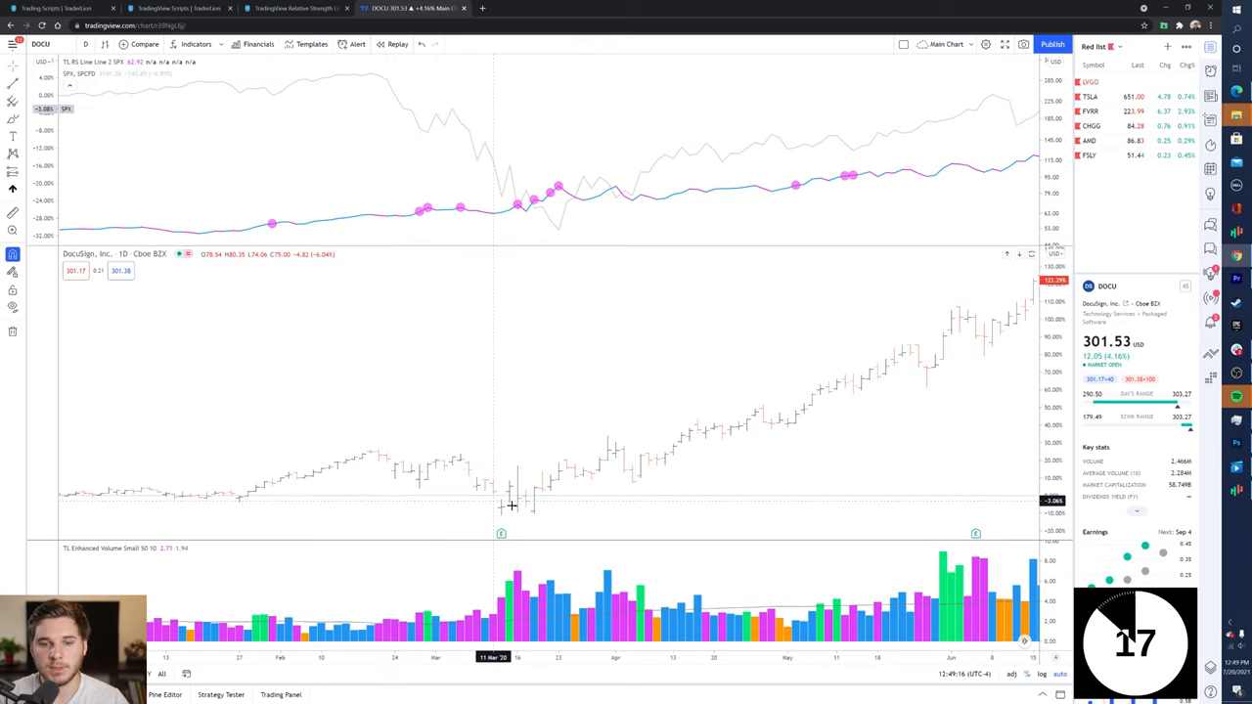
{"action": "mouse_move", "coordinate": [440, 467]}
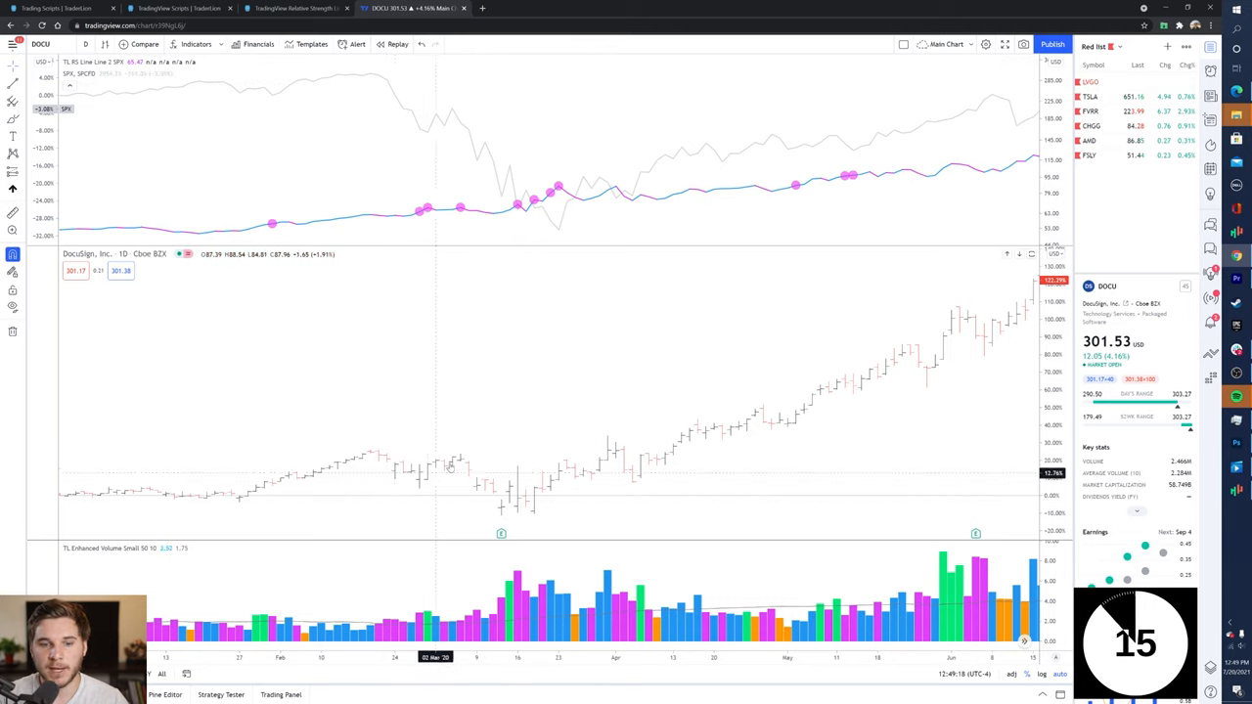
{"action": "mouse_move", "coordinate": [493, 422]}
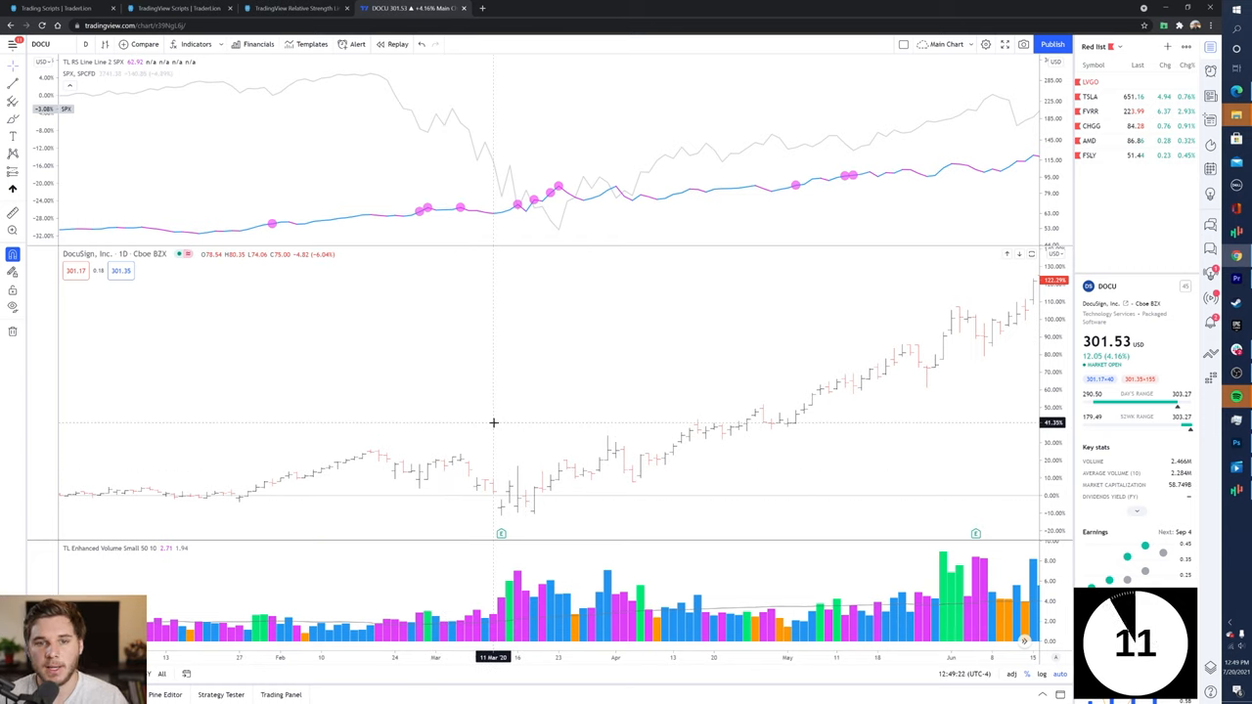
{"action": "mouse_move", "coordinate": [436, 225]}
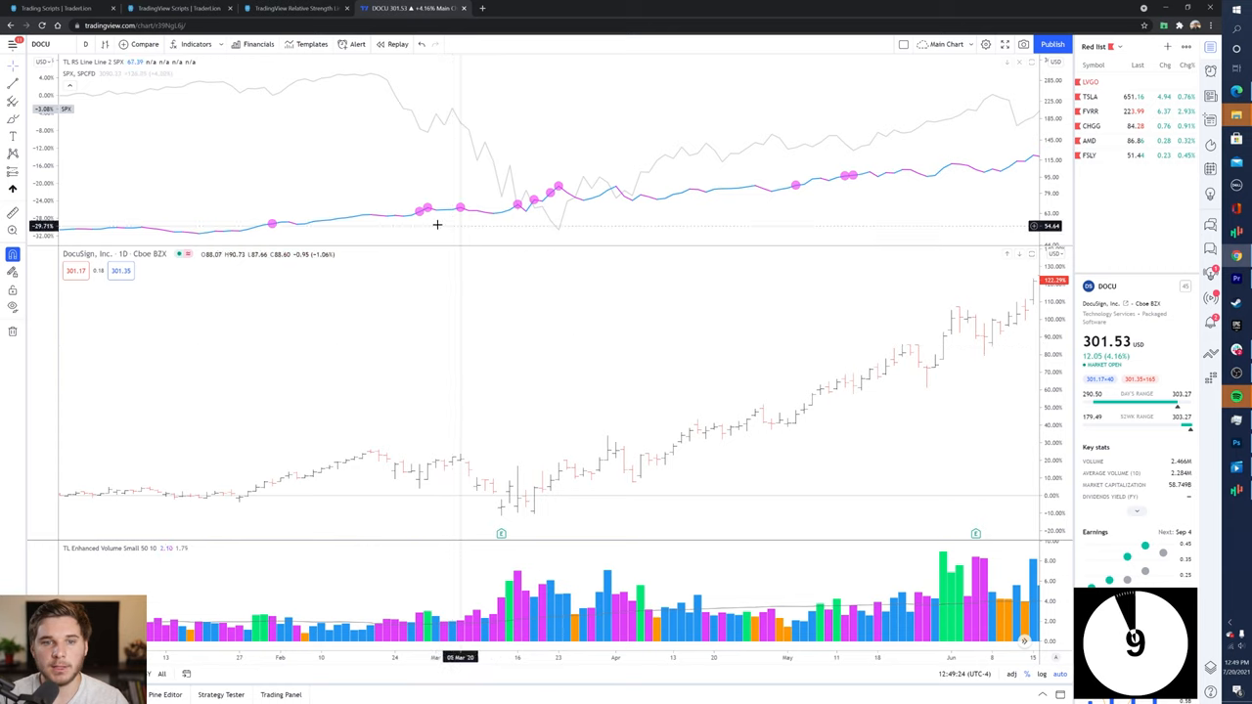
{"action": "mouse_move", "coordinate": [434, 227]}
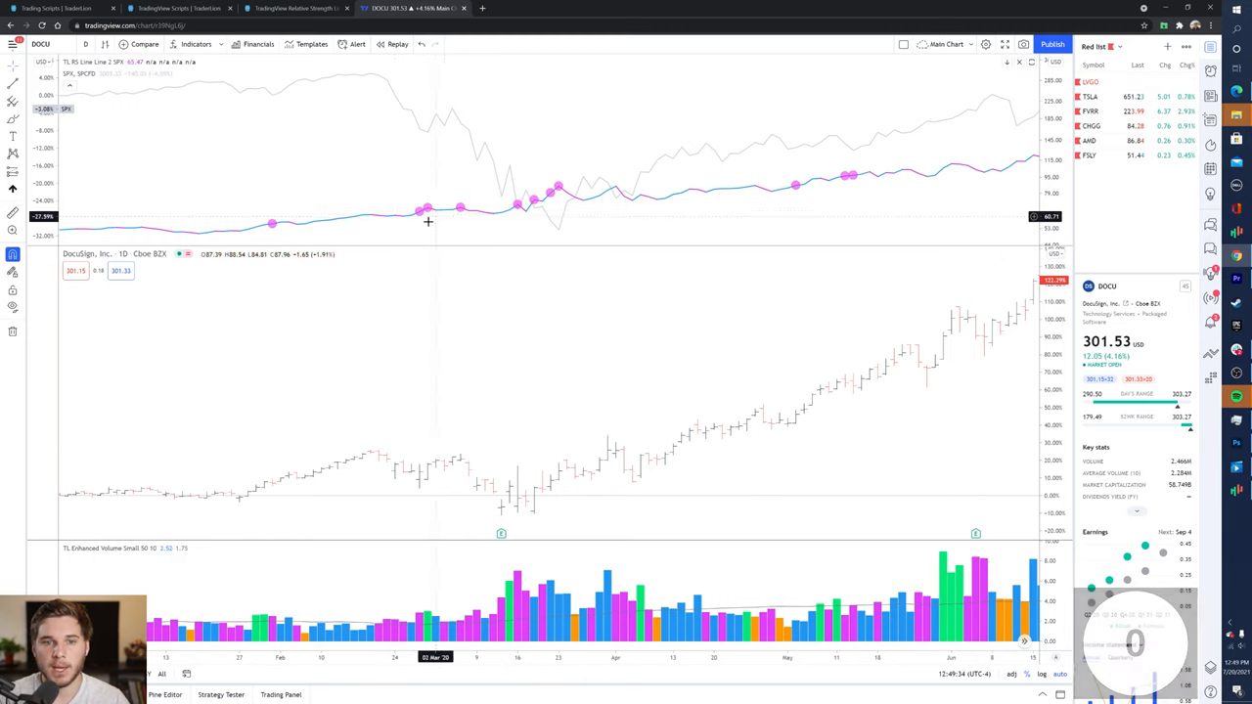
{"action": "mouse_move", "coordinate": [419, 217]}
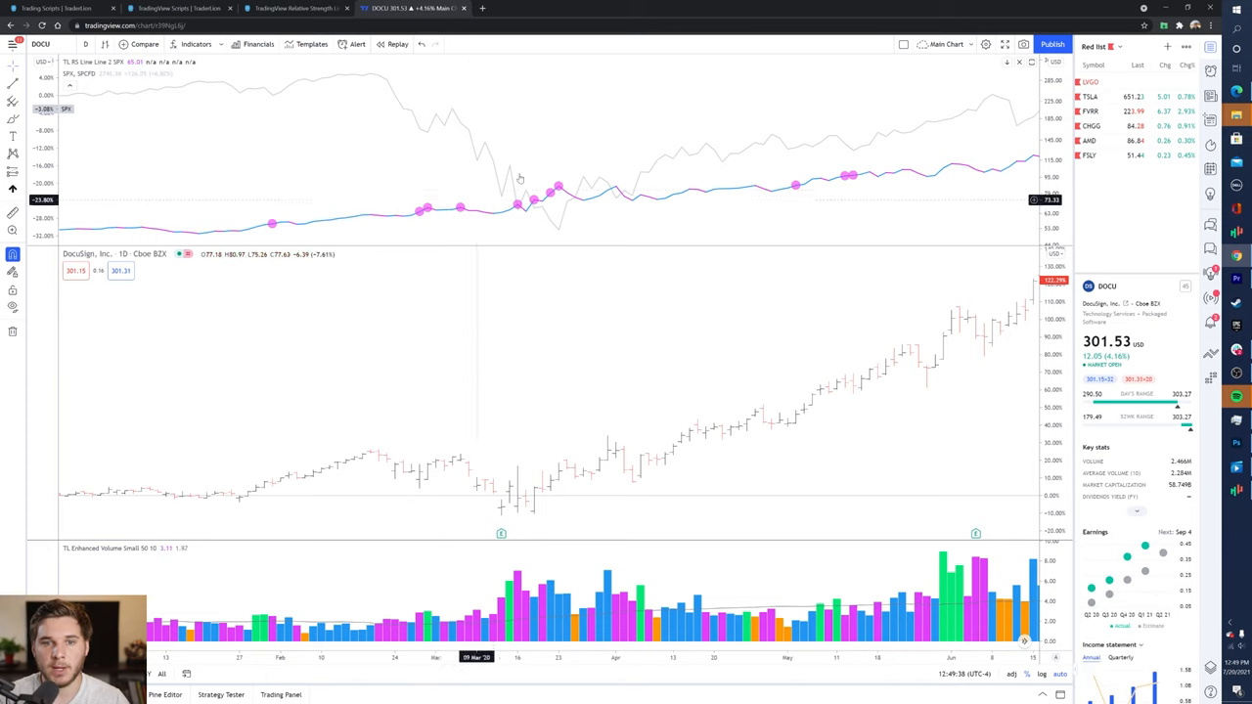
{"action": "mouse_move", "coordinate": [411, 440]}
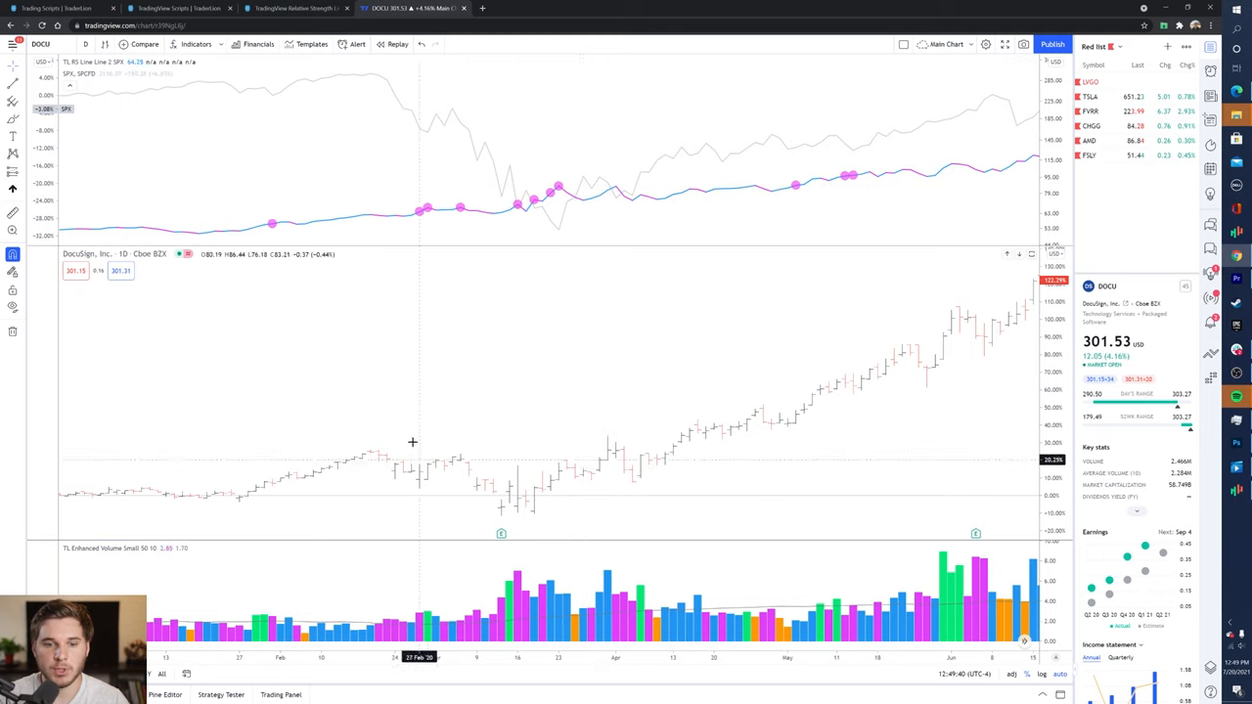
{"action": "mouse_move", "coordinate": [547, 172]}
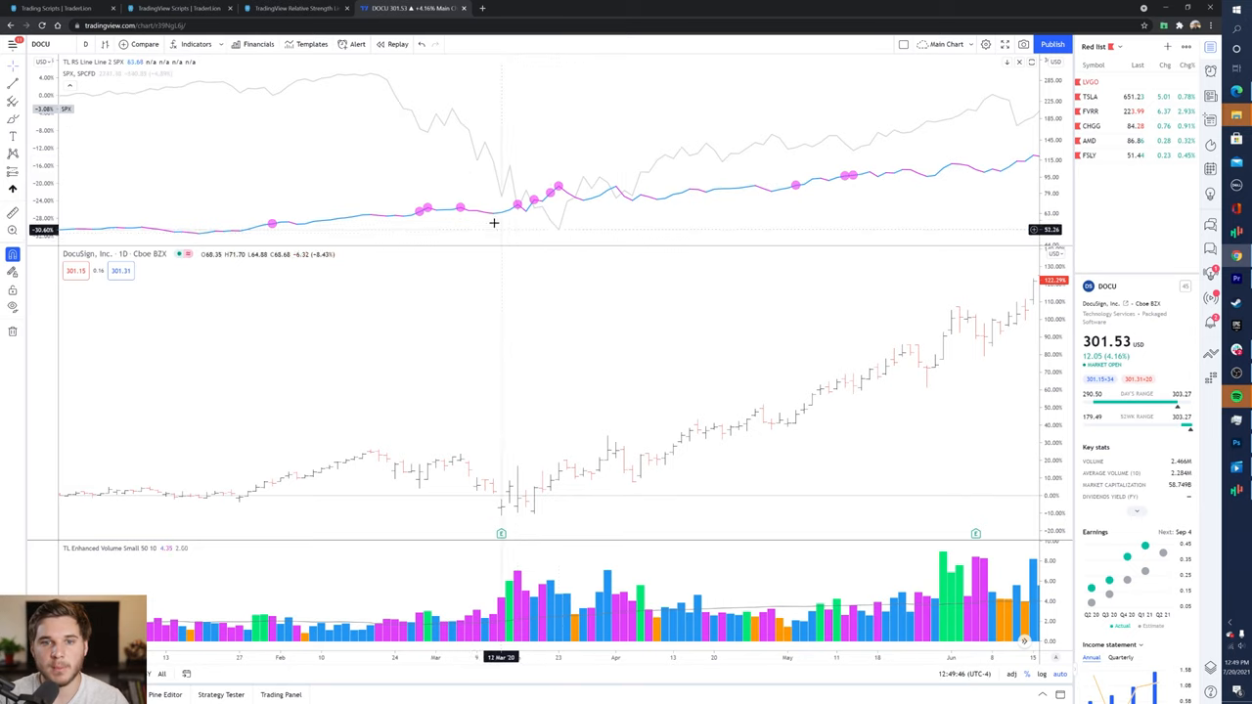
{"action": "mouse_move", "coordinate": [598, 211]}
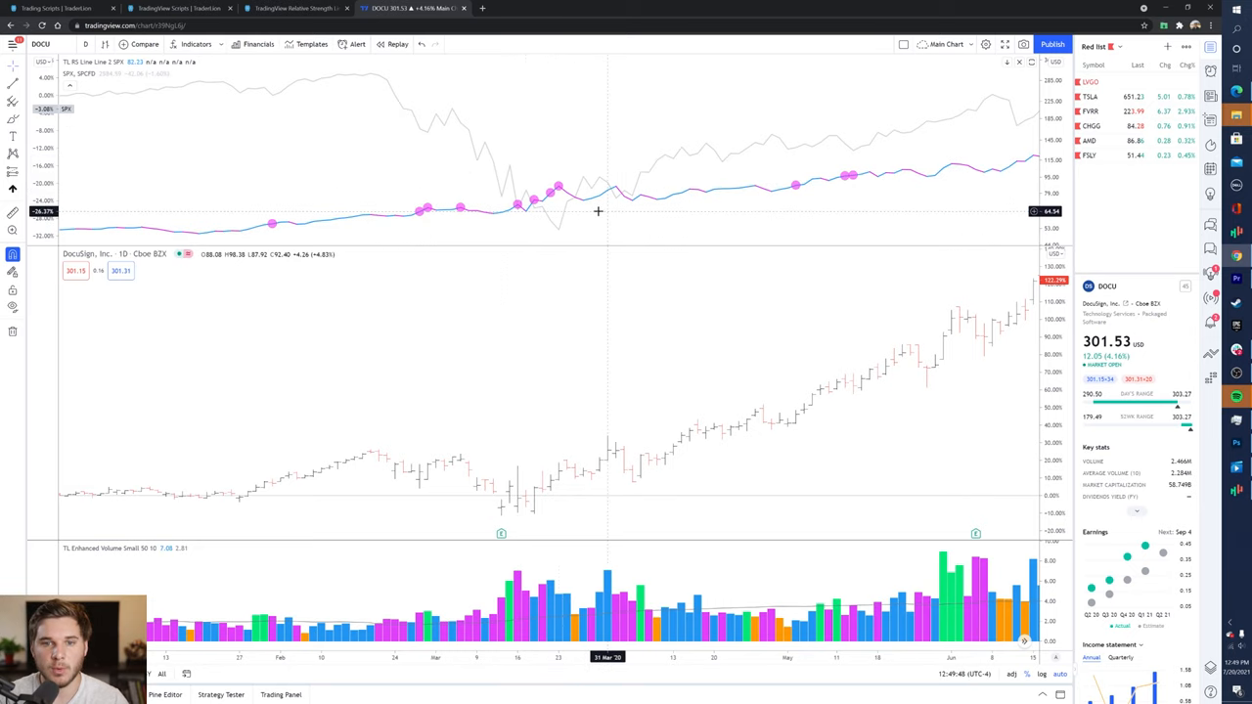
{"action": "mouse_move", "coordinate": [528, 223]}
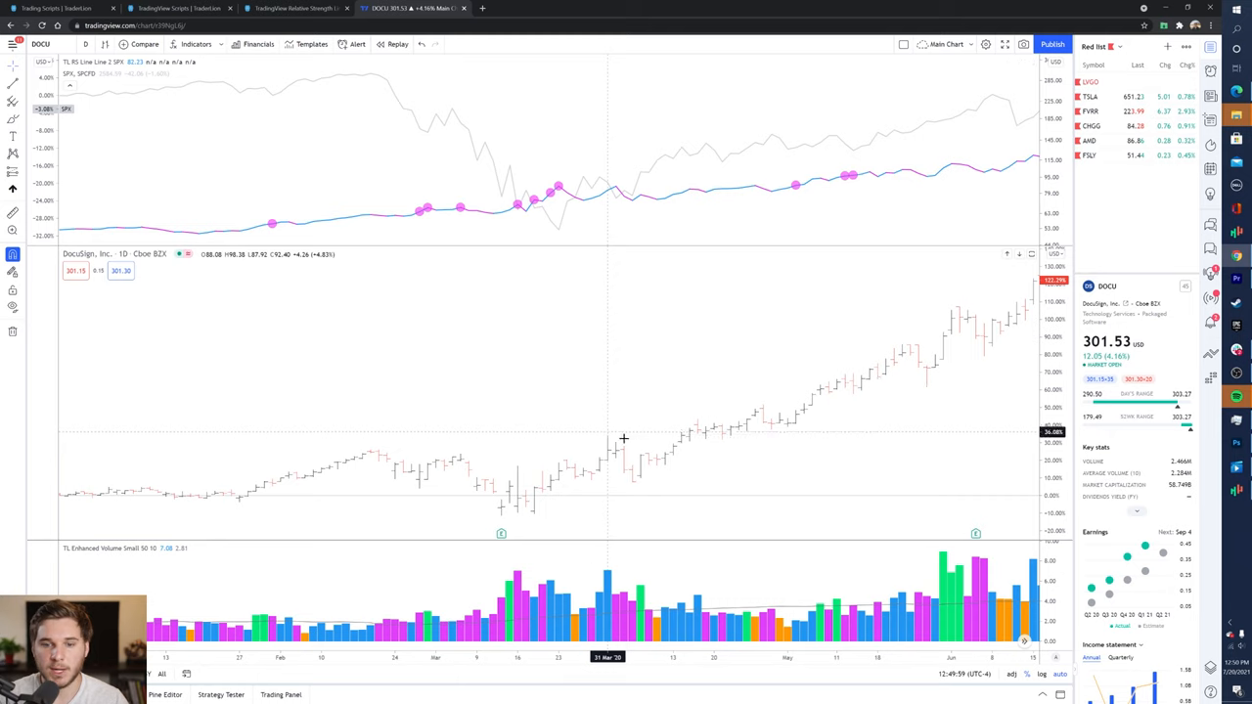
{"action": "mouse_move", "coordinate": [712, 341]}
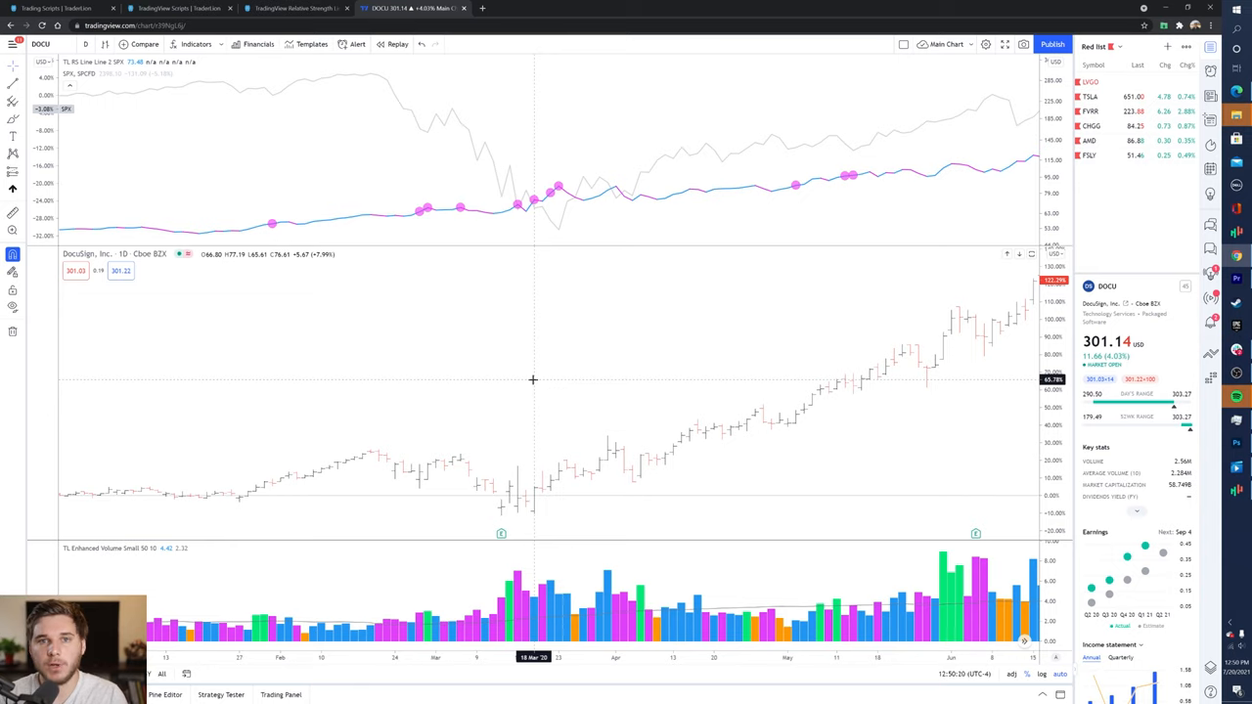
{"action": "mouse_move", "coordinate": [604, 207]}
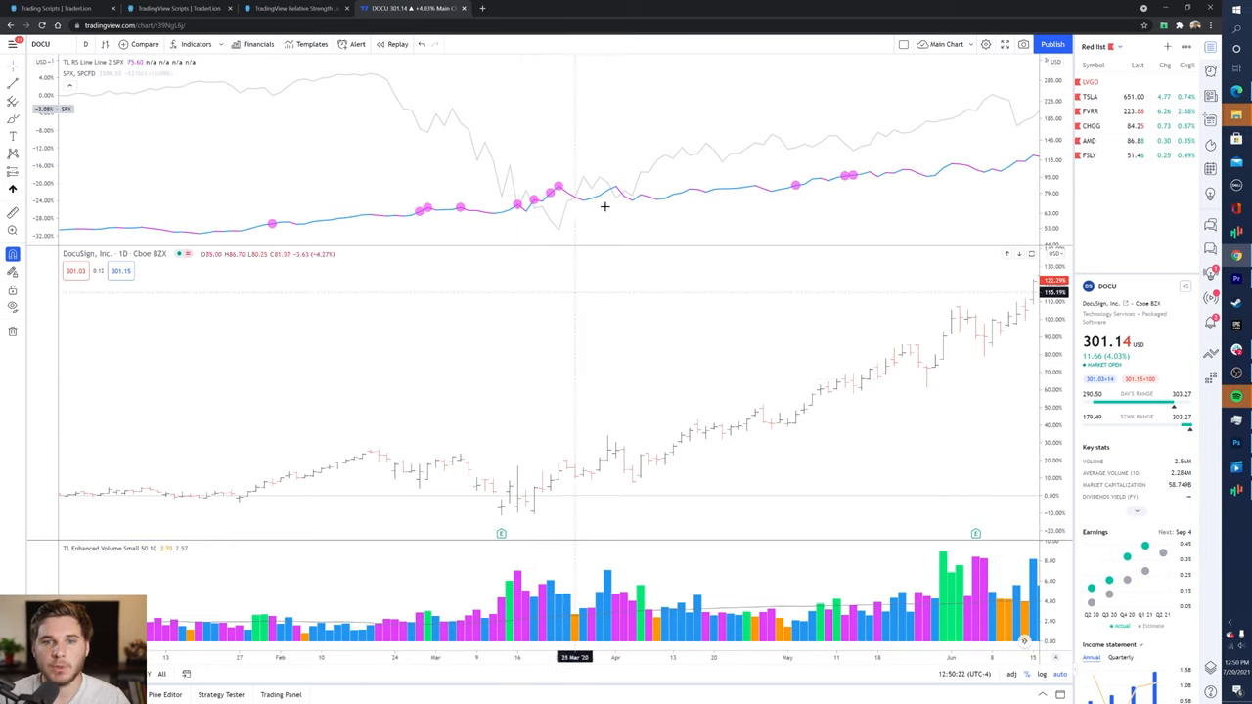
{"action": "mouse_move", "coordinate": [808, 198]}
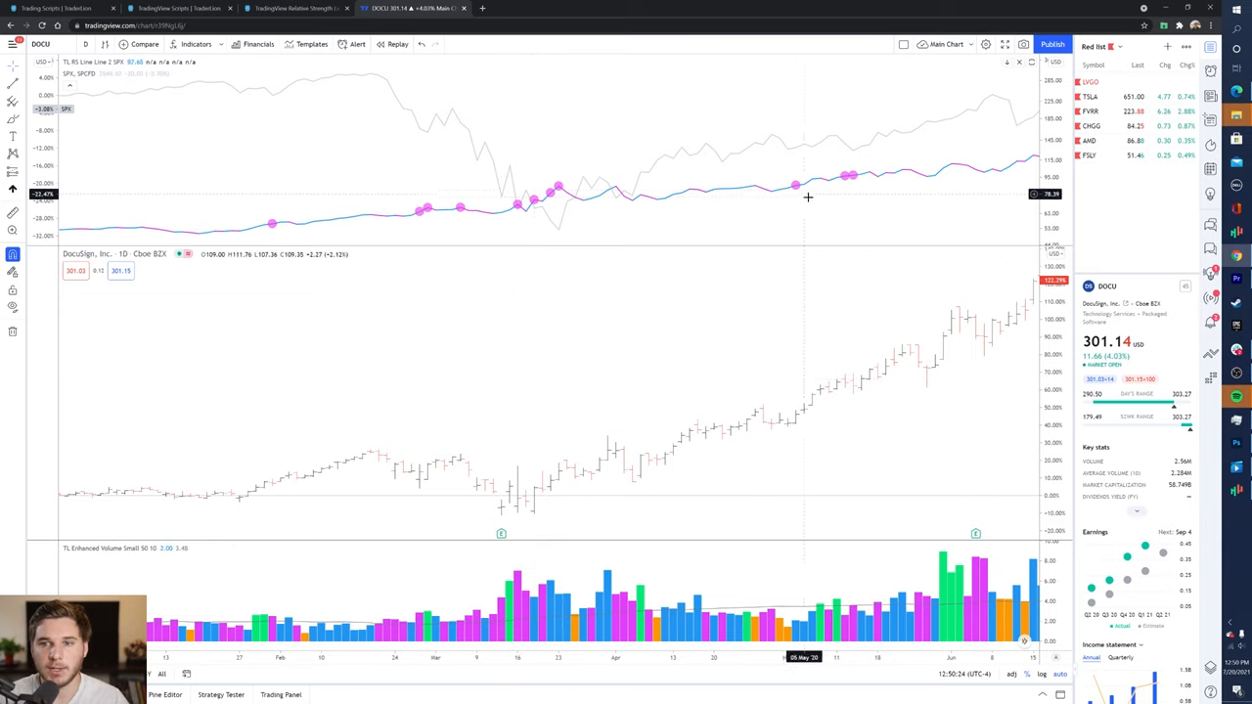
{"action": "mouse_move", "coordinate": [755, 172]}
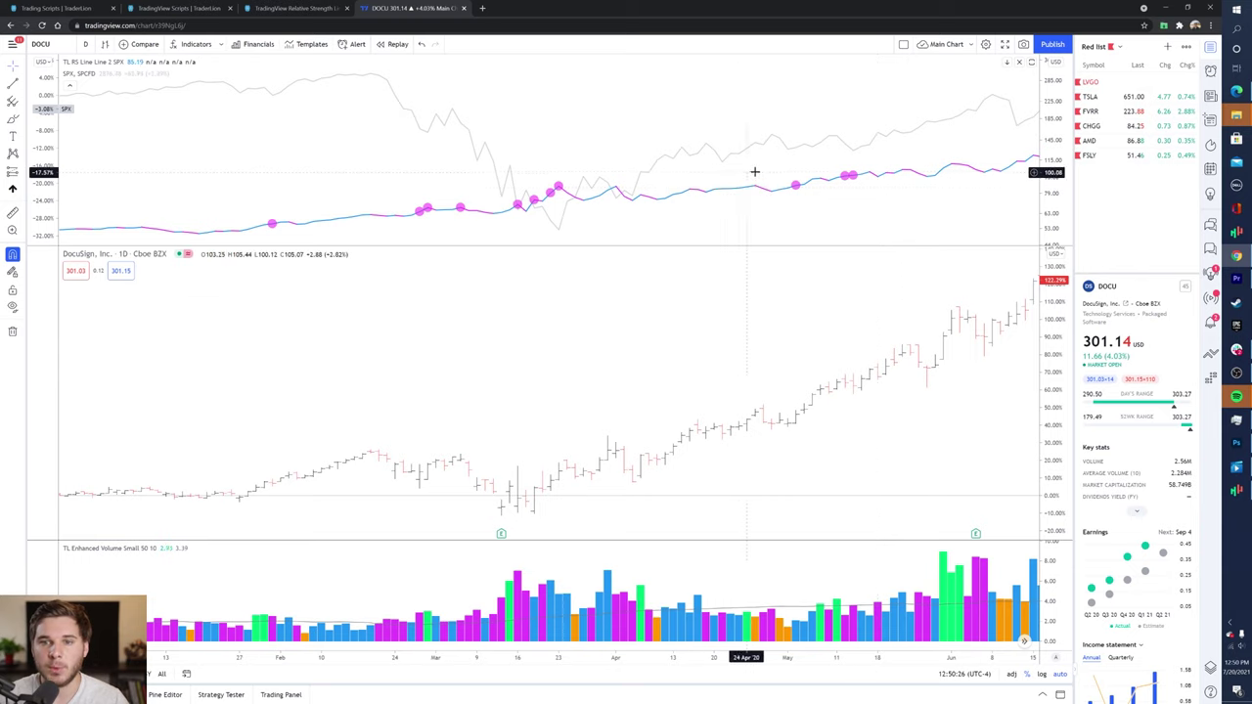
{"action": "mouse_move", "coordinate": [653, 172]}
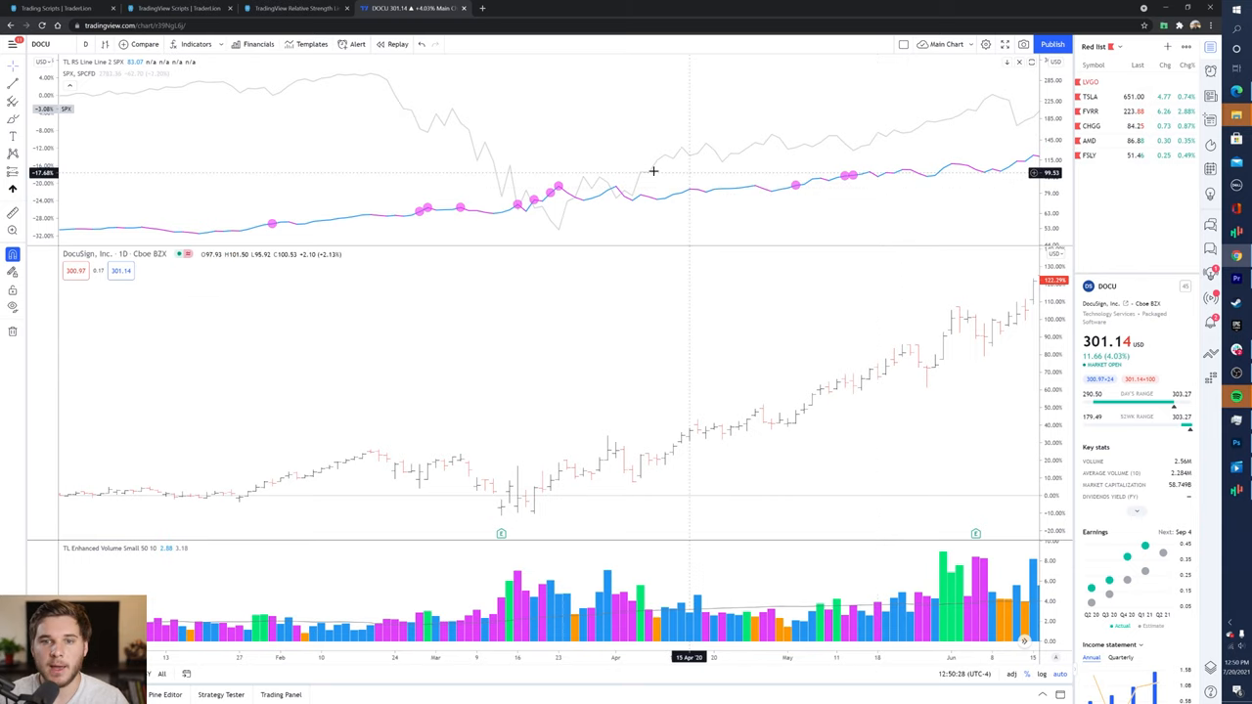
{"action": "mouse_move", "coordinate": [603, 148]}
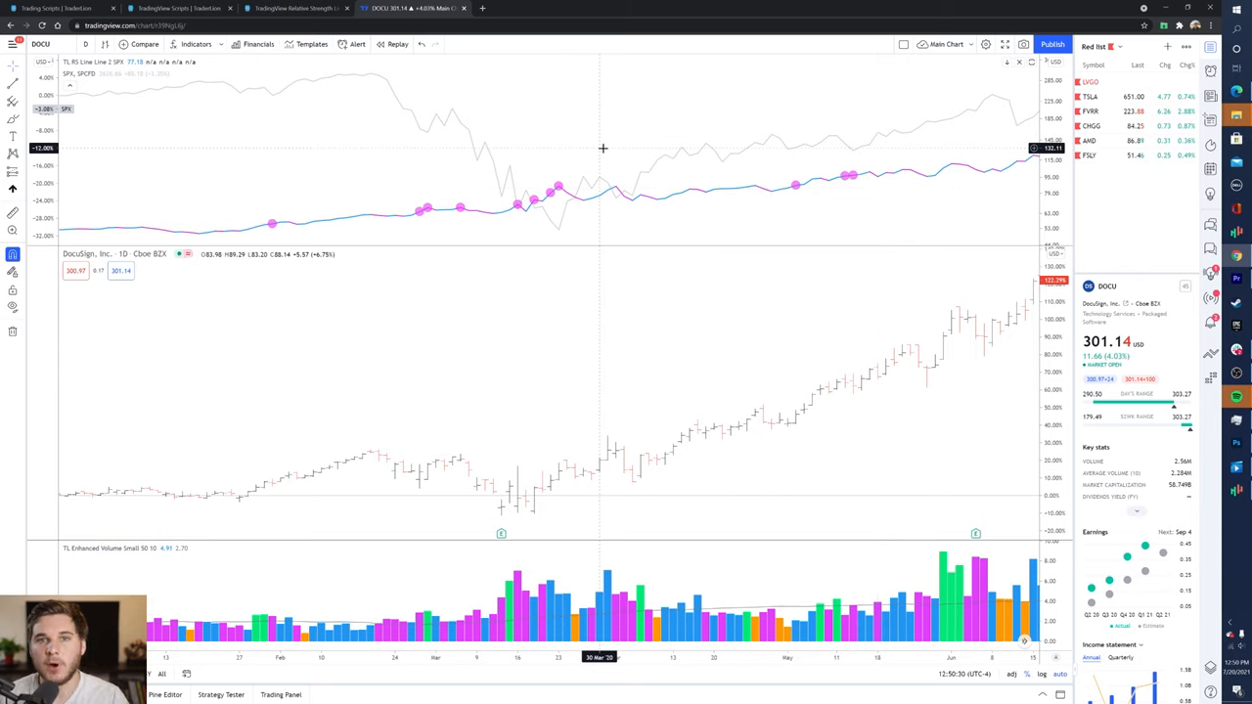